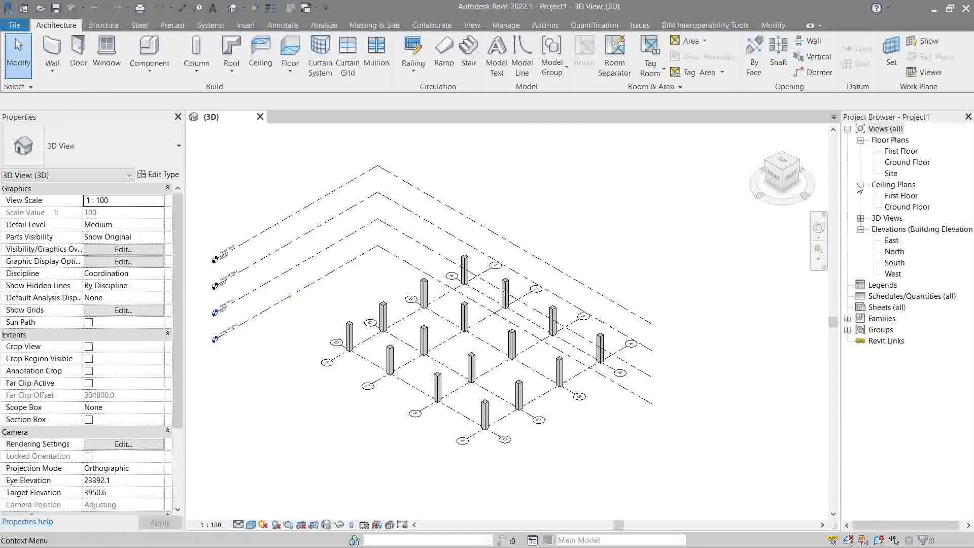
- Open the Ground Floor plan and start the Wall: Architectural tool near grid A
double_click(907, 162)
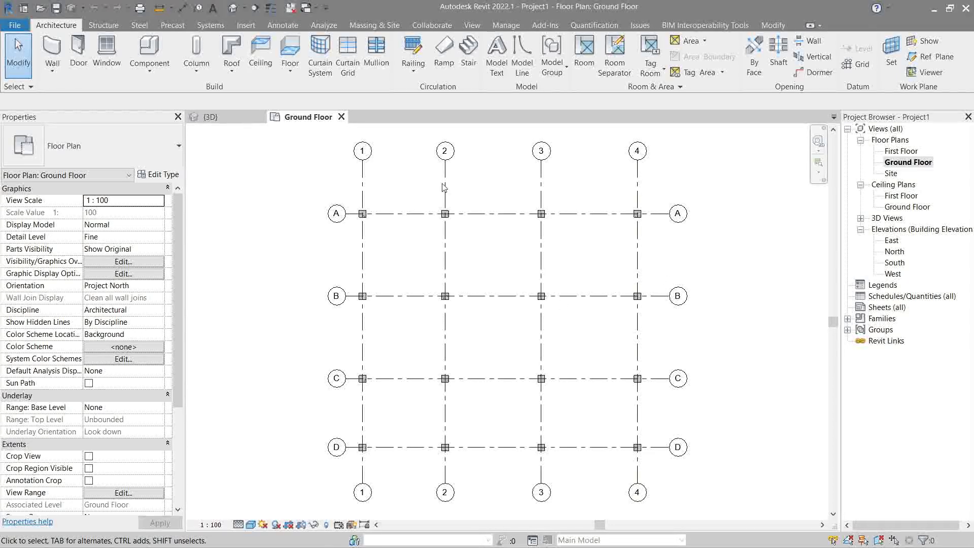
click(52, 53)
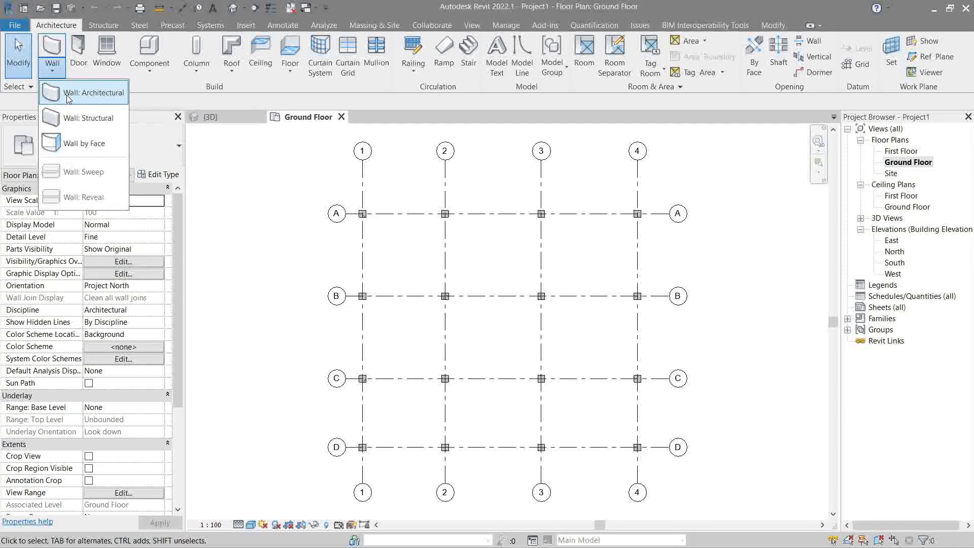
click(92, 93)
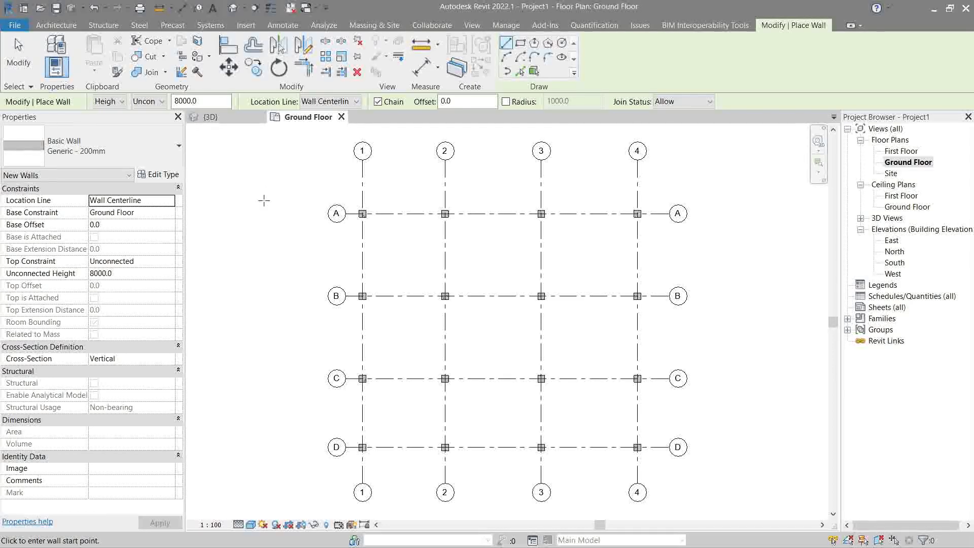
mouse_move(155, 174)
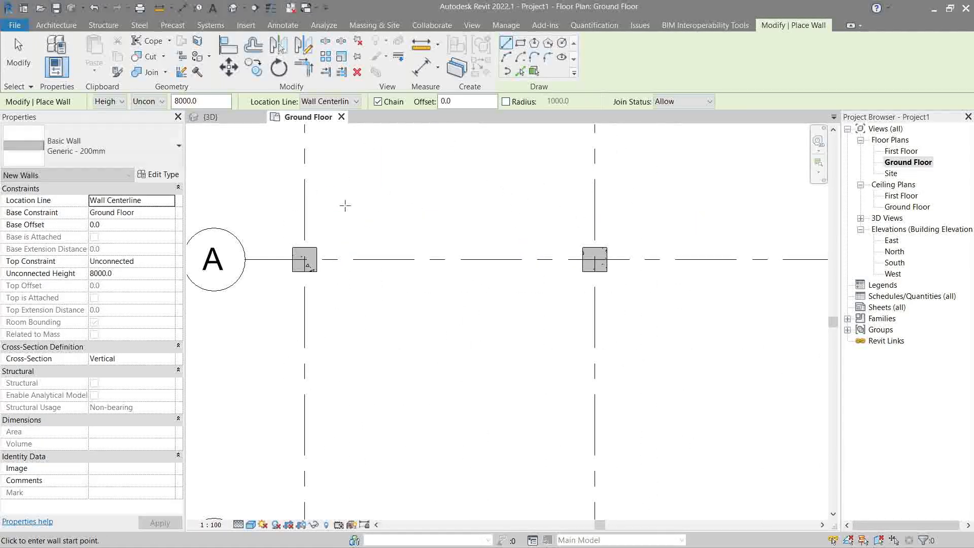
- Draw a horizontal wall above grid A and a slanted wall below it
drag(345, 206, 495, 210)
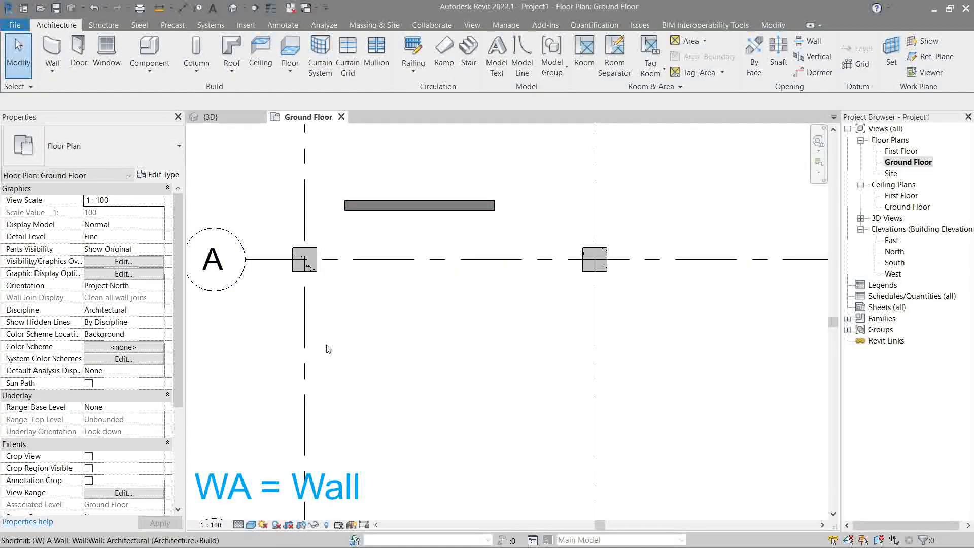
drag(344, 338, 485, 316)
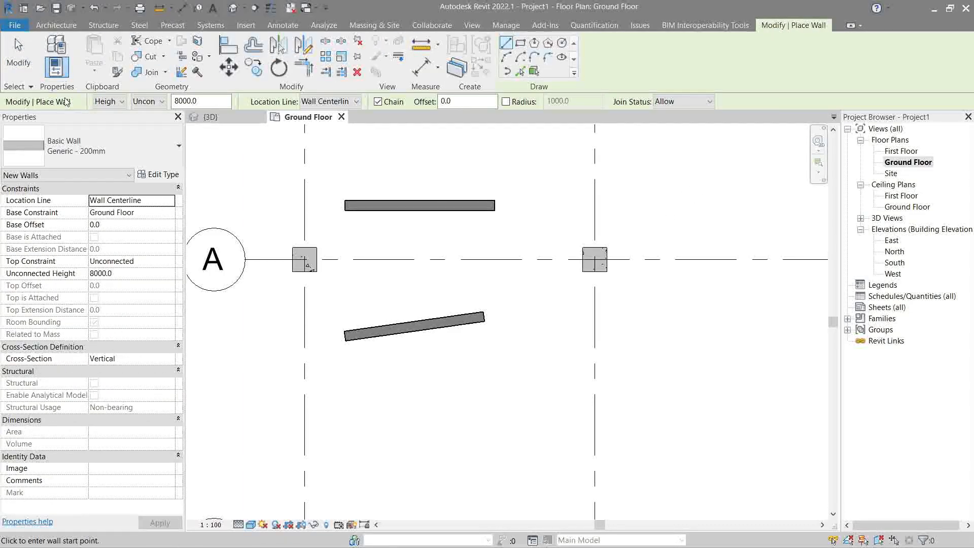
mouse_move(322, 129)
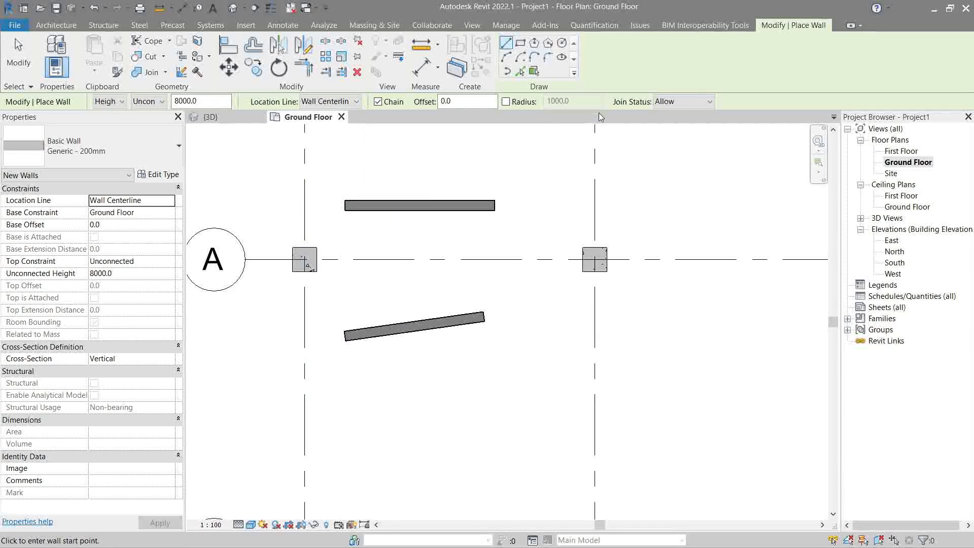
mouse_move(552, 337)
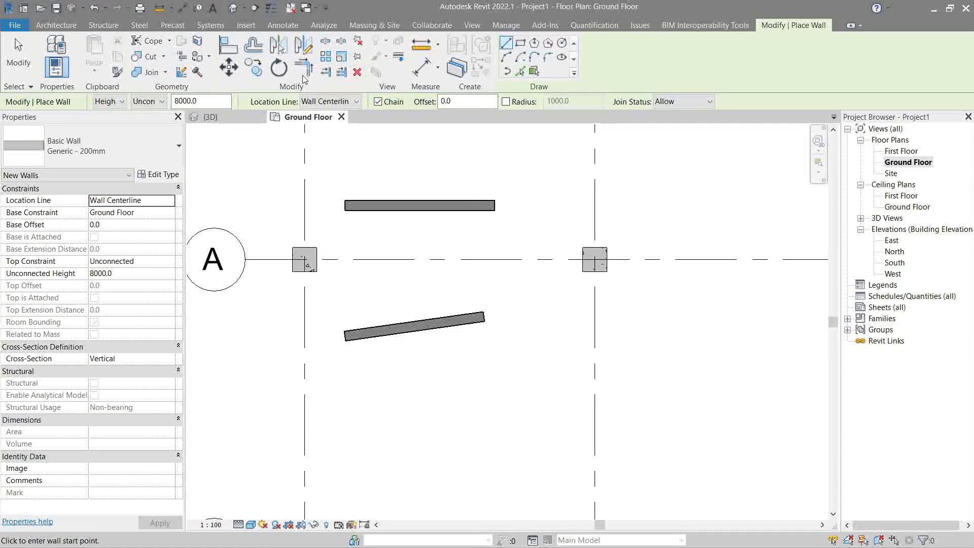
mouse_move(702, 151)
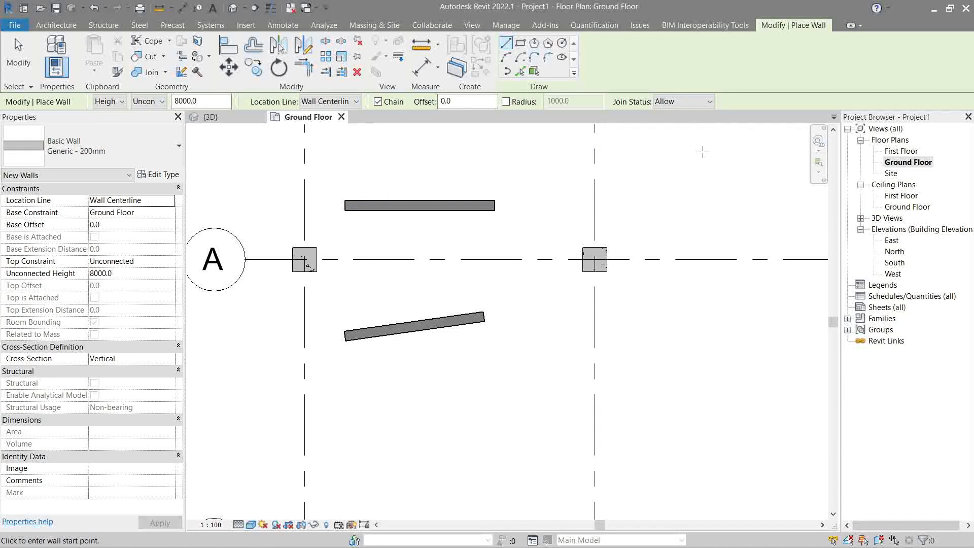
mouse_move(380, 223)
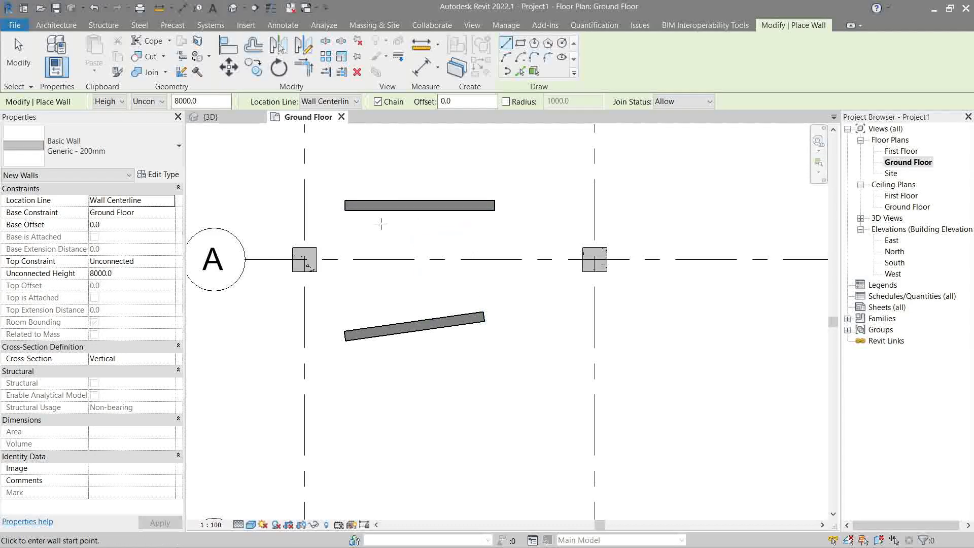
- Check the Height/Depth option and list the levels available for the wall top
click(121, 102)
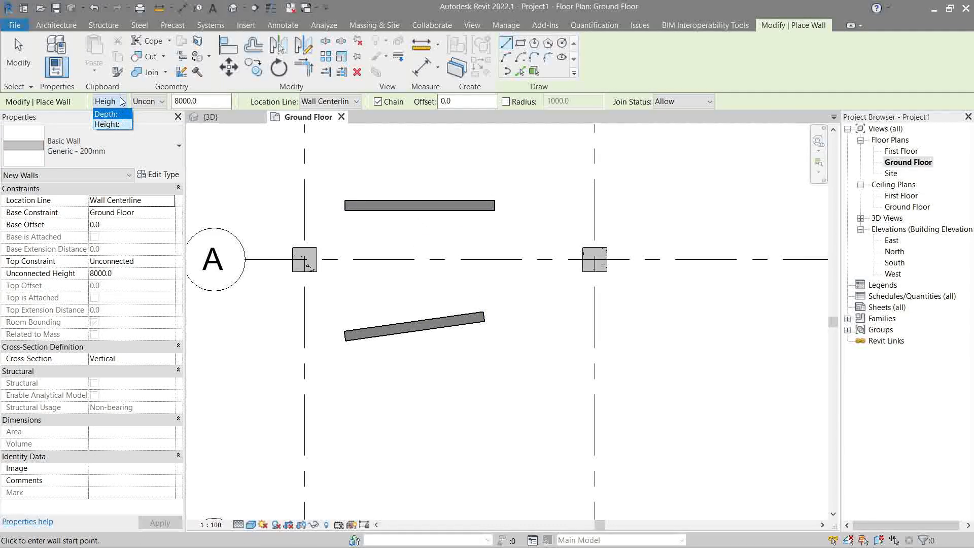
mouse_move(105, 123)
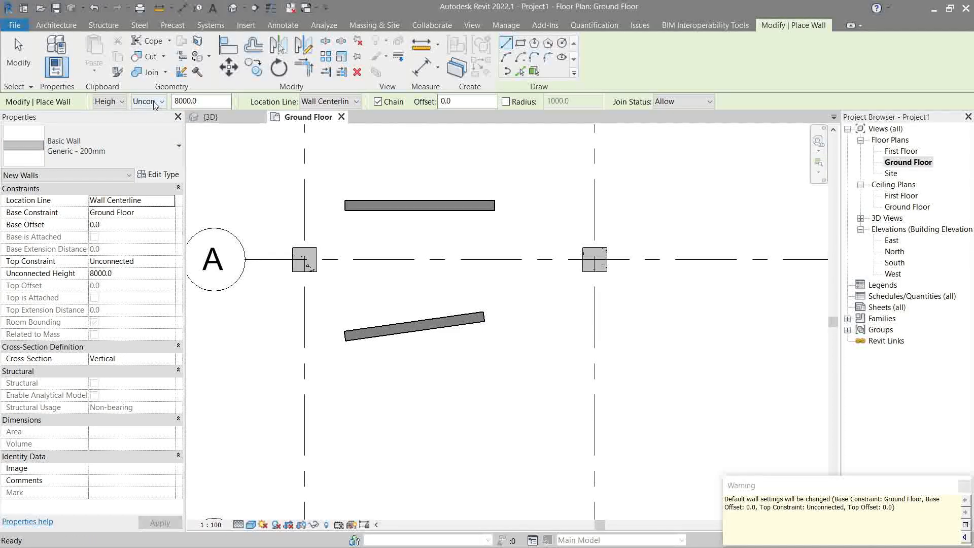
click(163, 101)
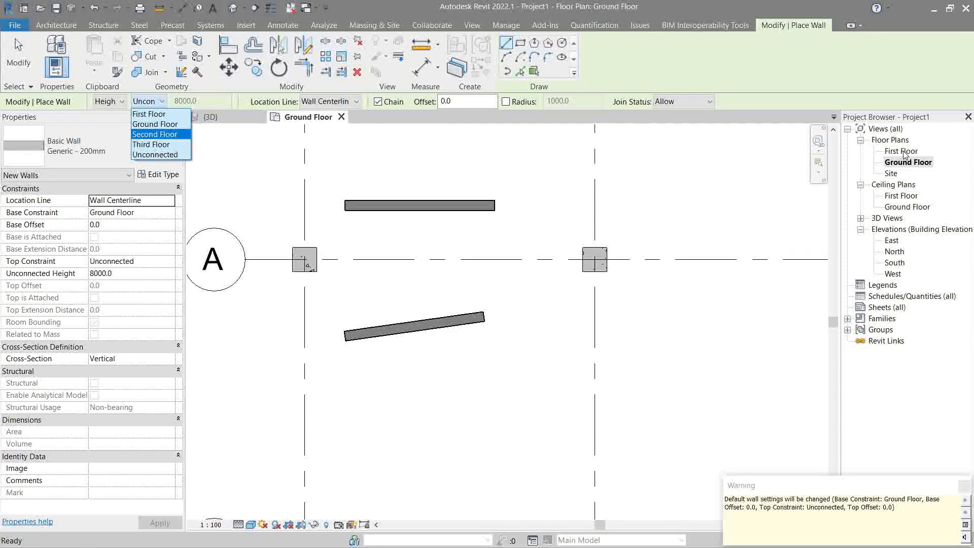
mouse_move(154, 124)
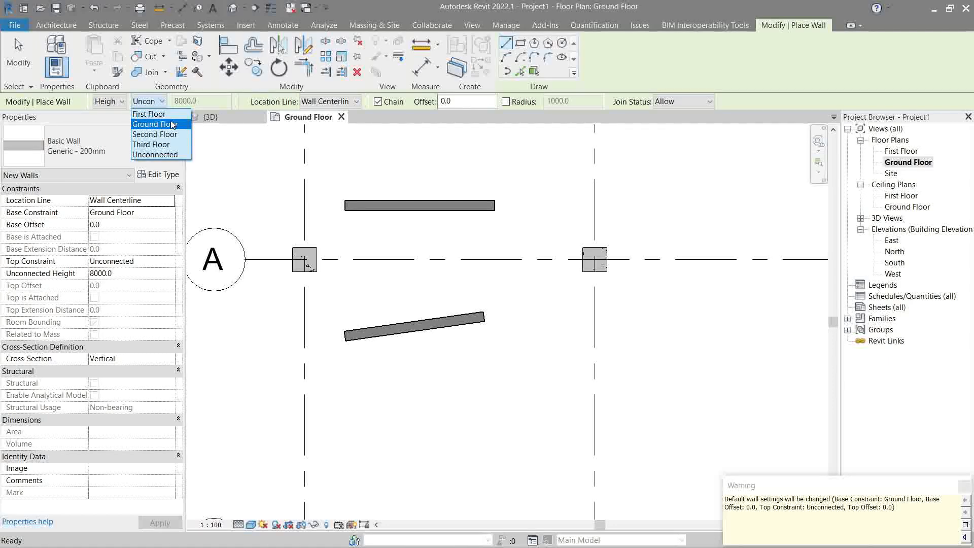
mouse_move(149, 114)
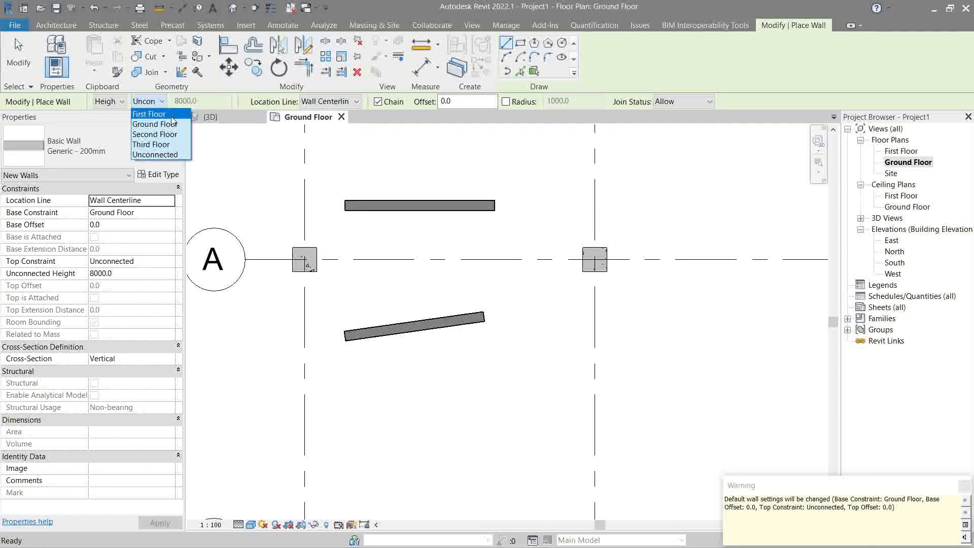
- Constrain the wall top to First Floor, trying Unconnected in between
click(149, 114)
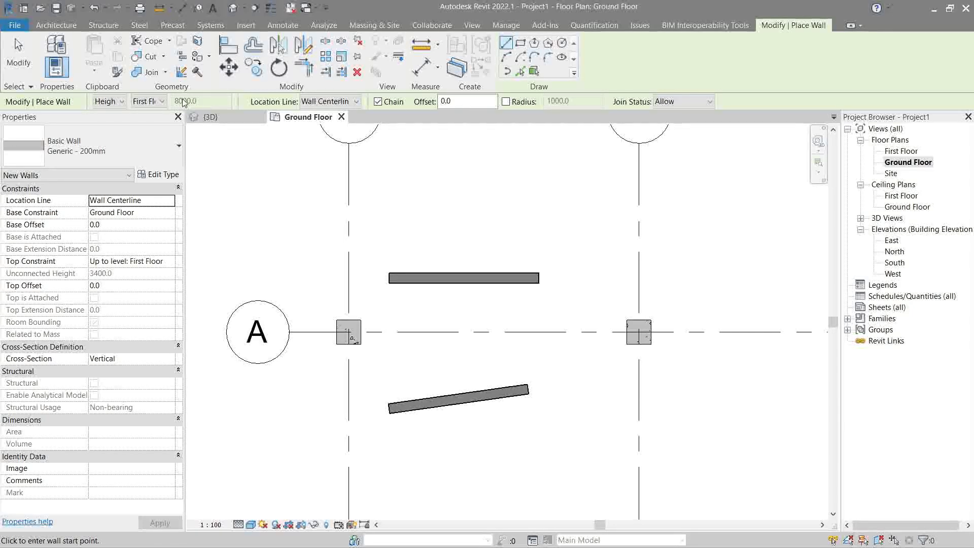
click(147, 101)
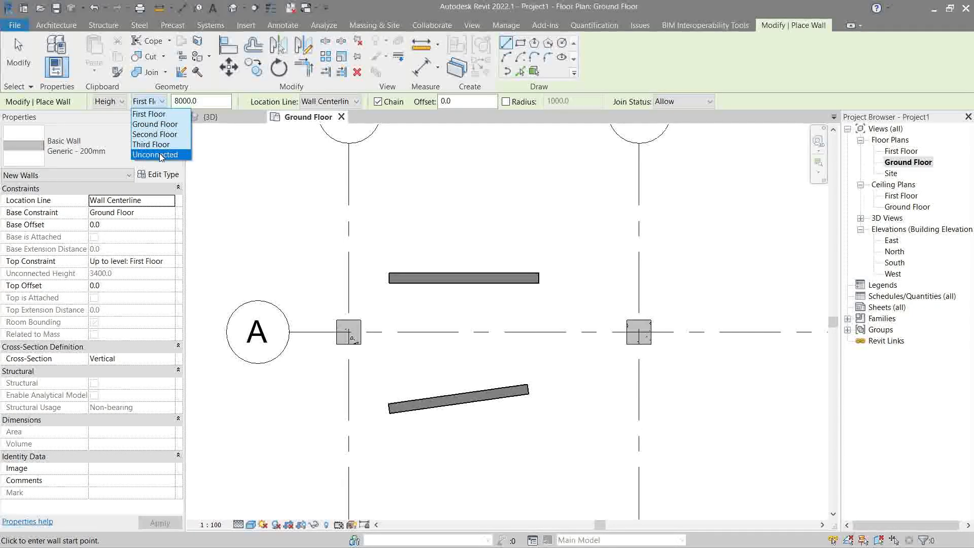
click(154, 155)
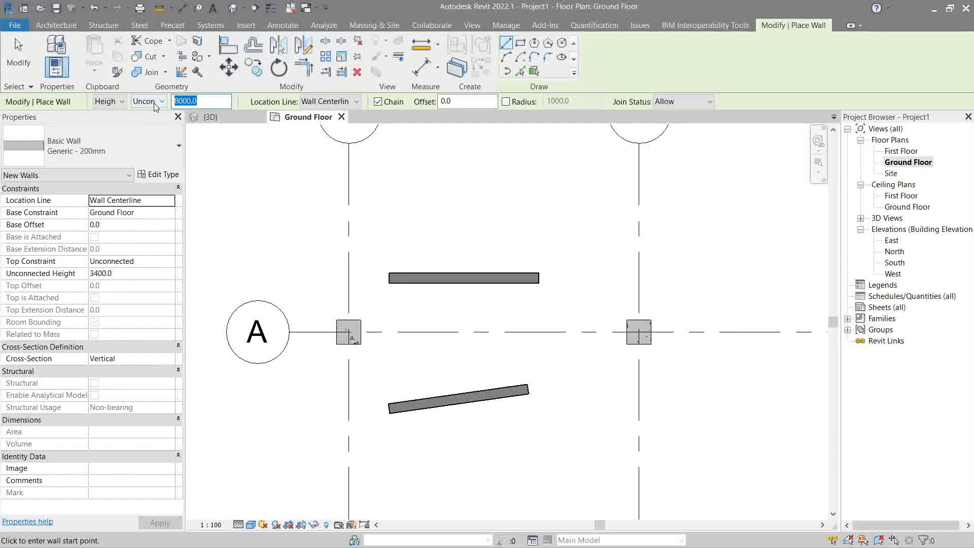
click(163, 100)
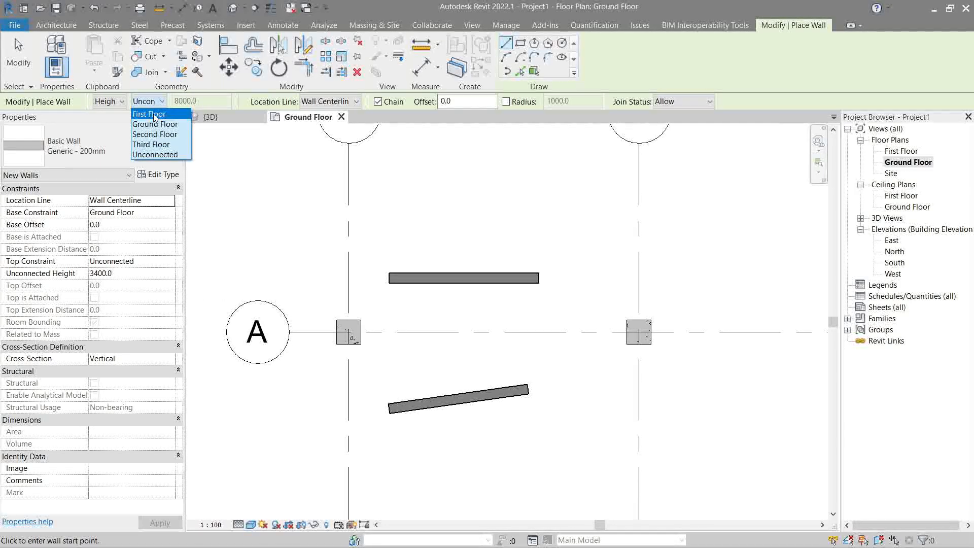
click(148, 113)
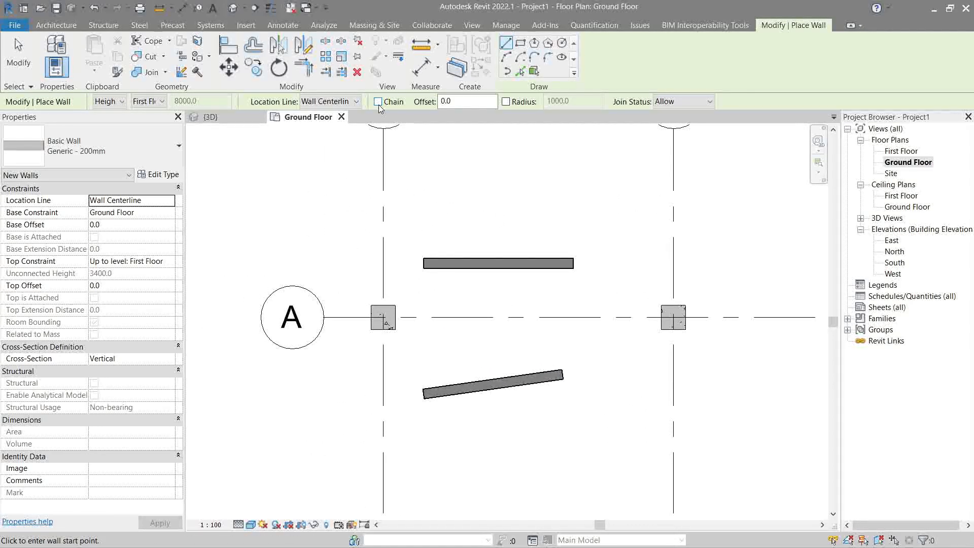
- Turn Chain back on for a multi-segment wall, then cancel wall placement
click(379, 101)
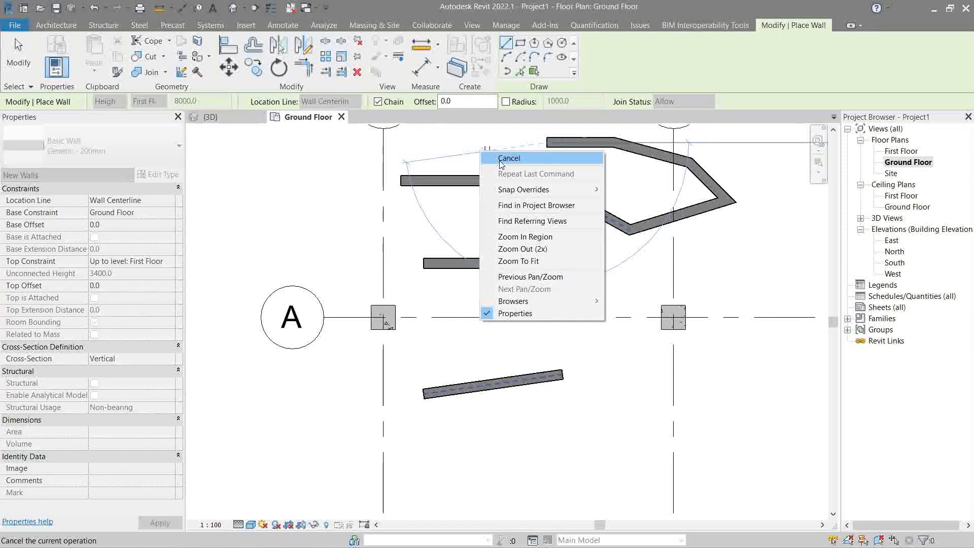
click(508, 158)
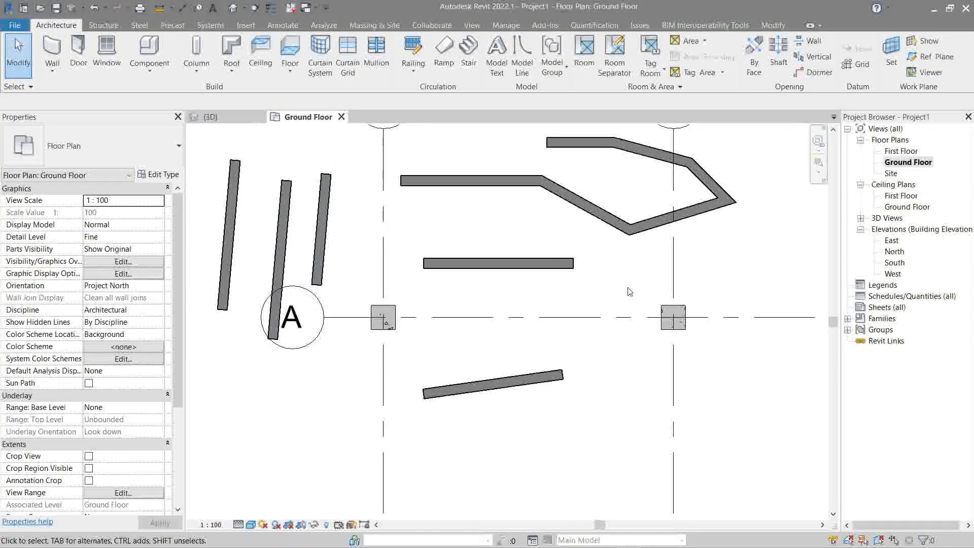
- Draw horizontal and vertical practice walls, then align new walls on their interior finish face
click(51, 53)
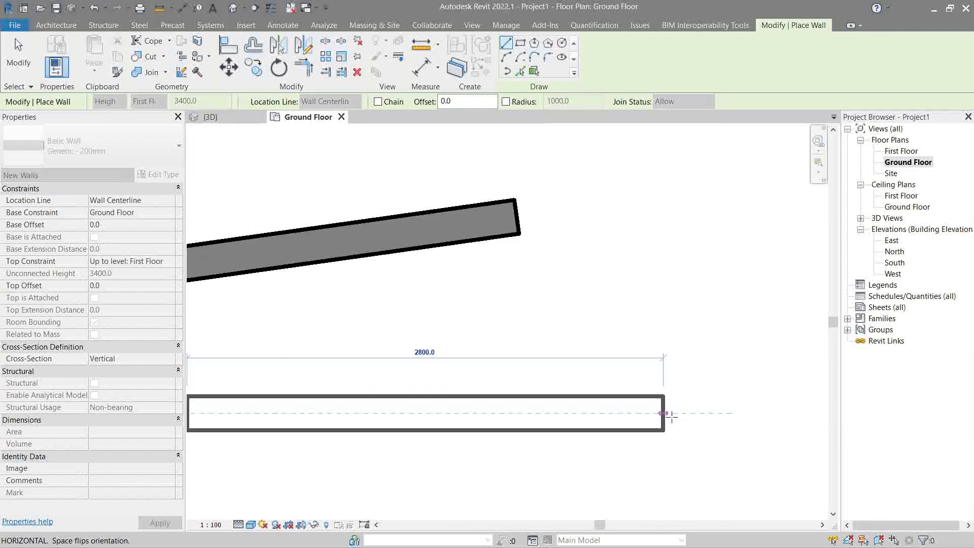
drag(664, 414, 700, 416)
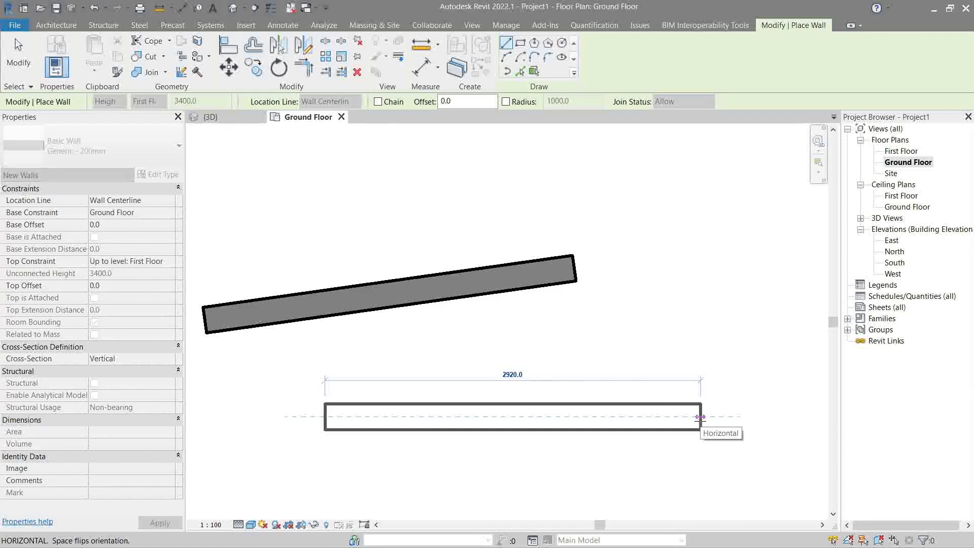
drag(701, 417, 655, 308)
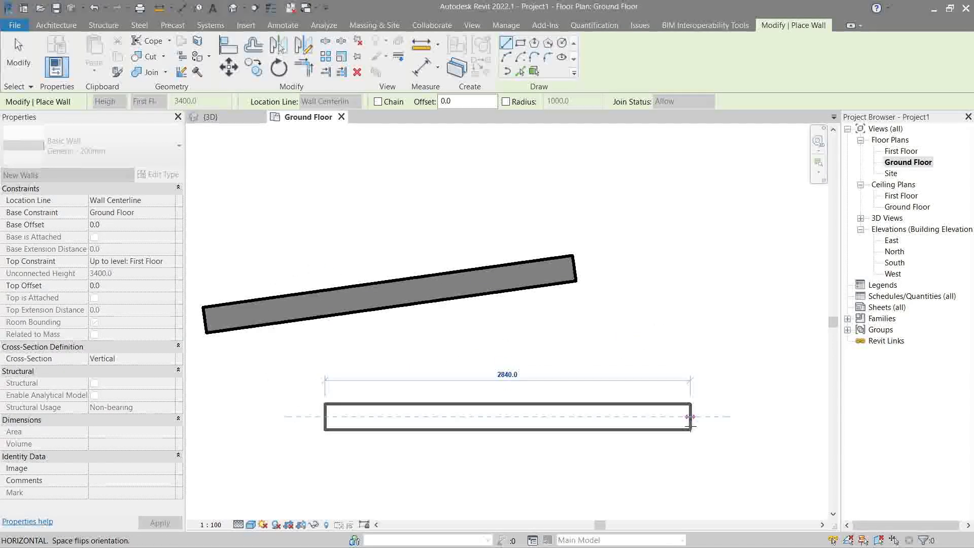
click(356, 102)
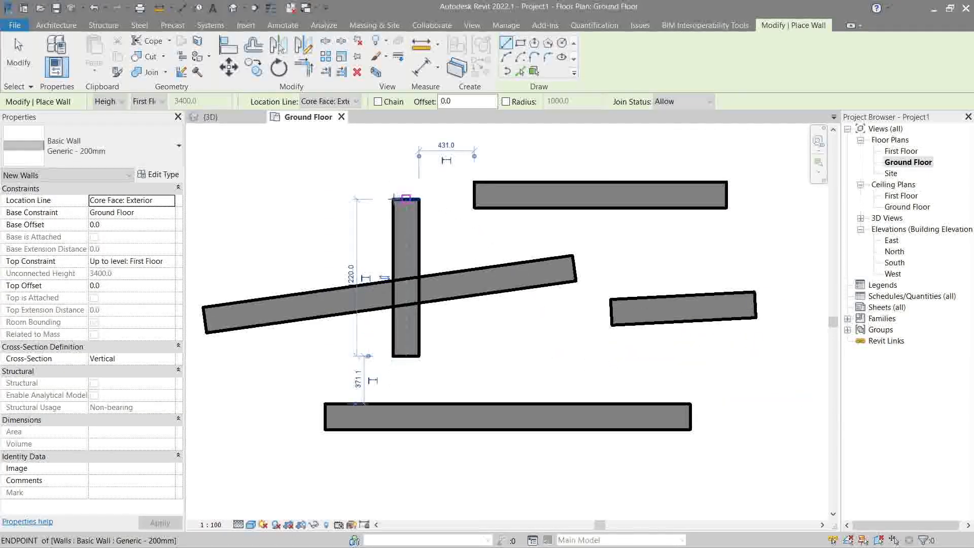
click(358, 101)
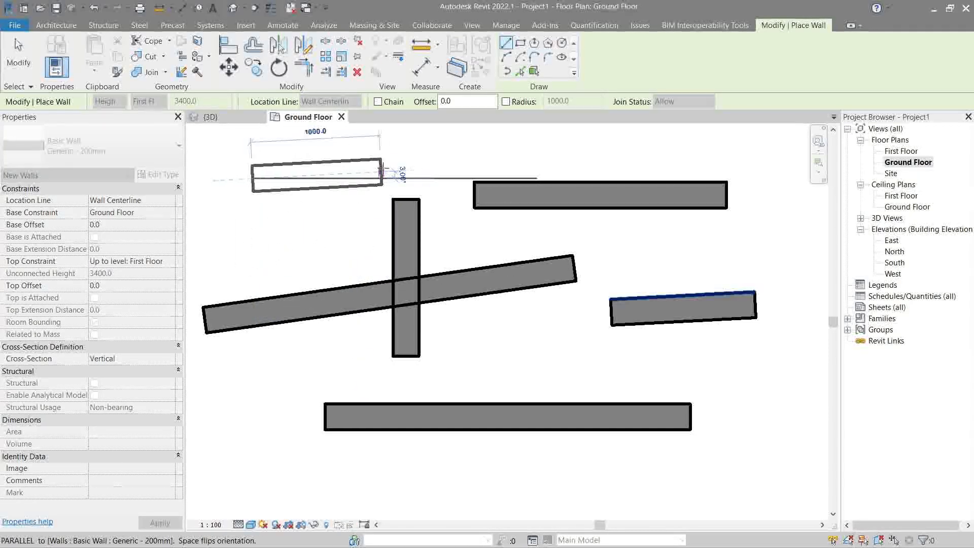
click(355, 101)
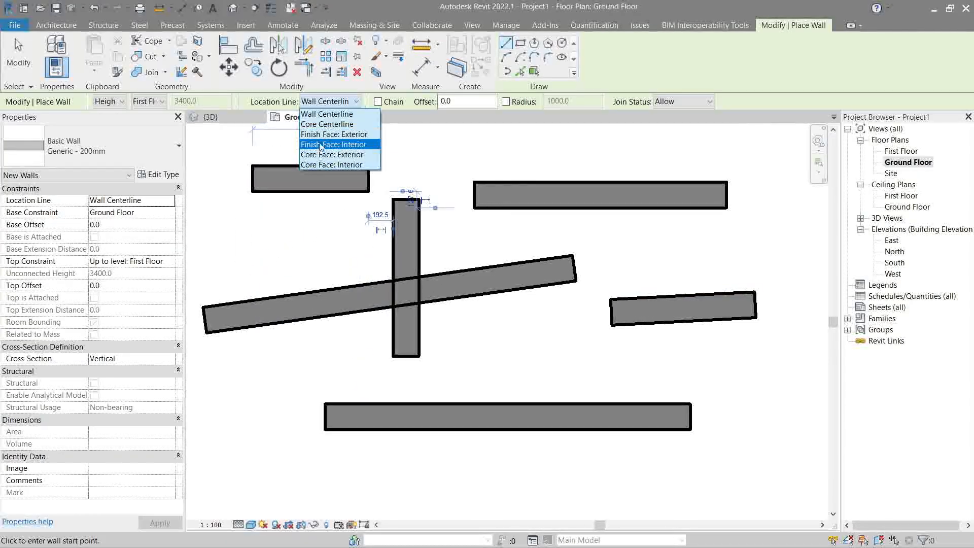
click(332, 154)
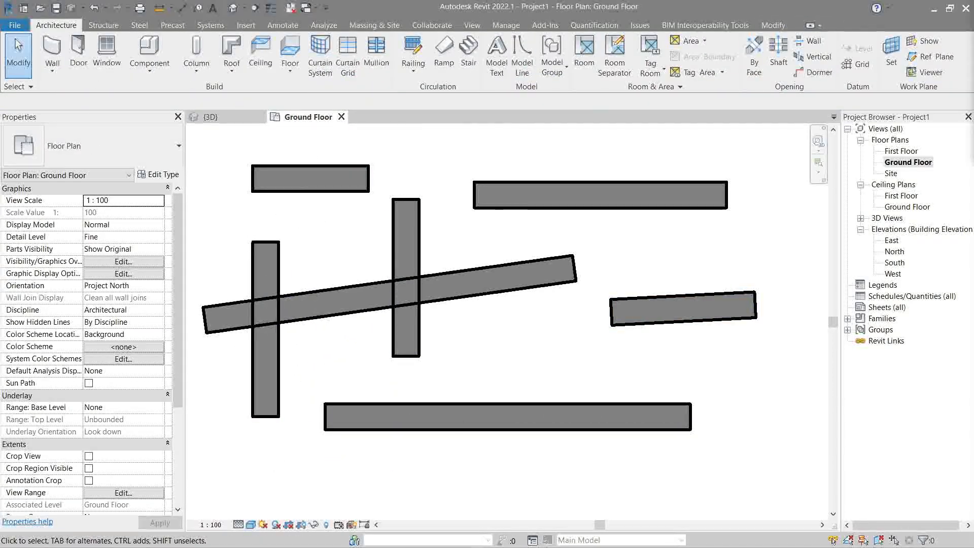
- Place a larger circular wall of radius 1200 beside the first one
click(51, 50)
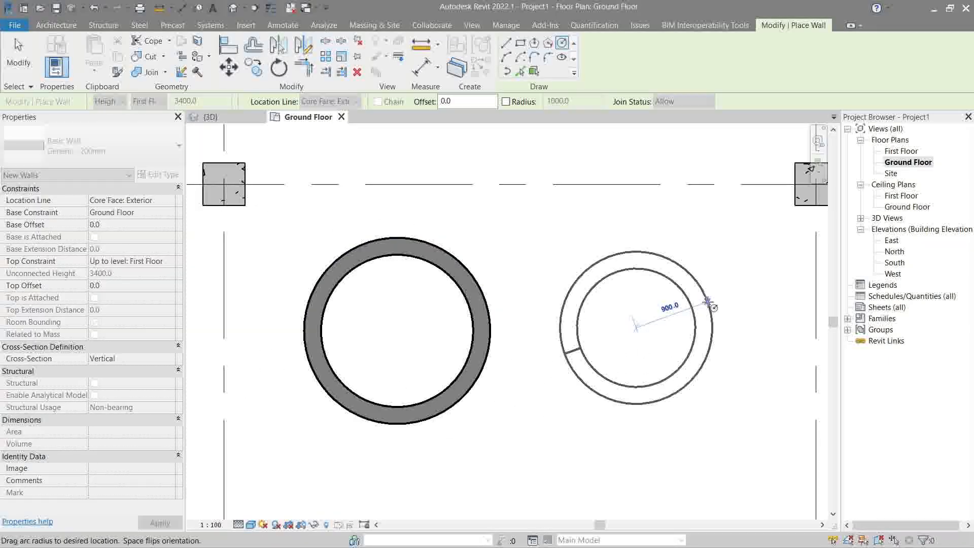
drag(708, 305, 770, 273)
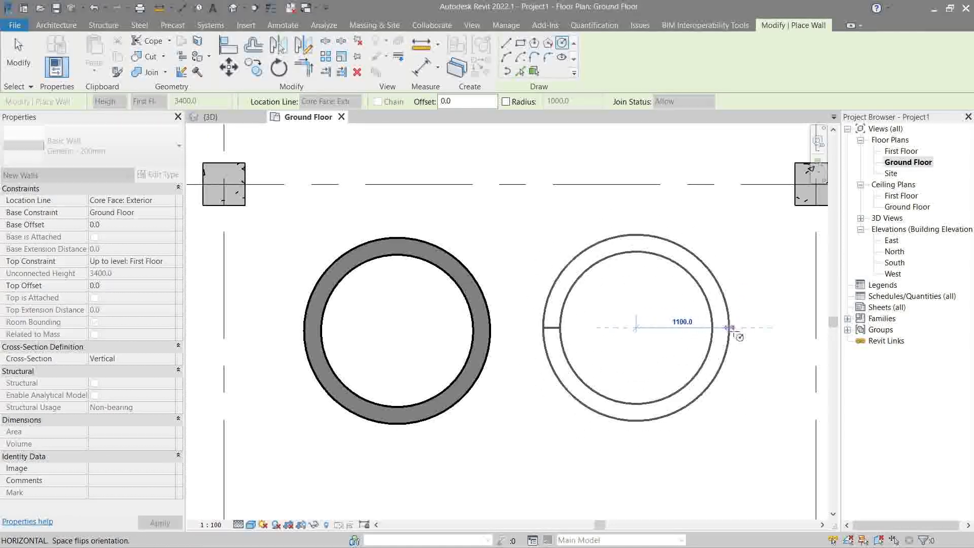
drag(732, 328, 755, 328)
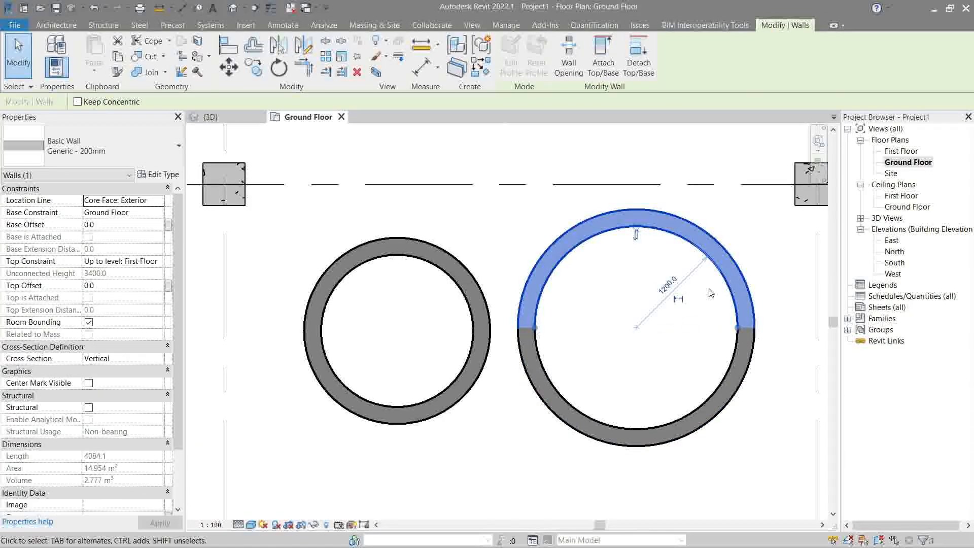
mouse_move(670, 290)
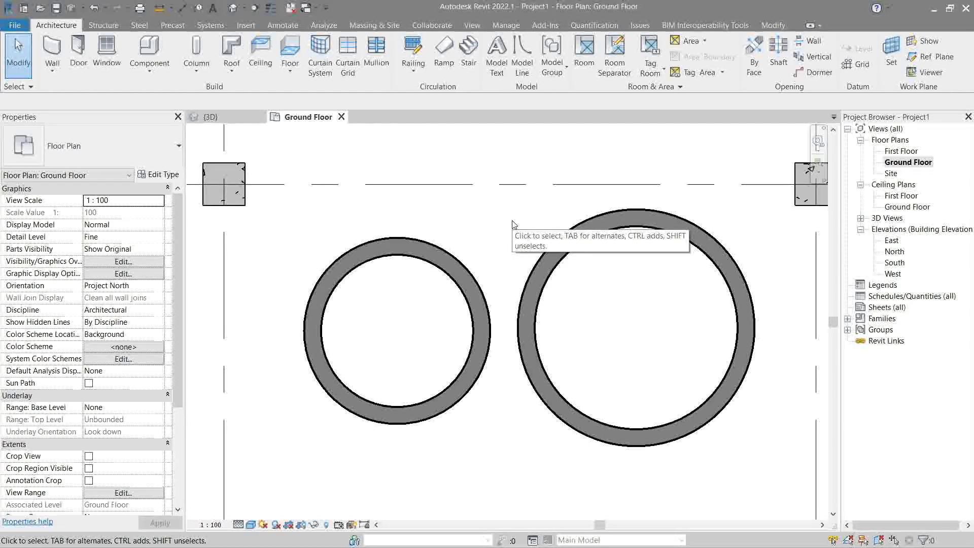
mouse_move(645, 337)
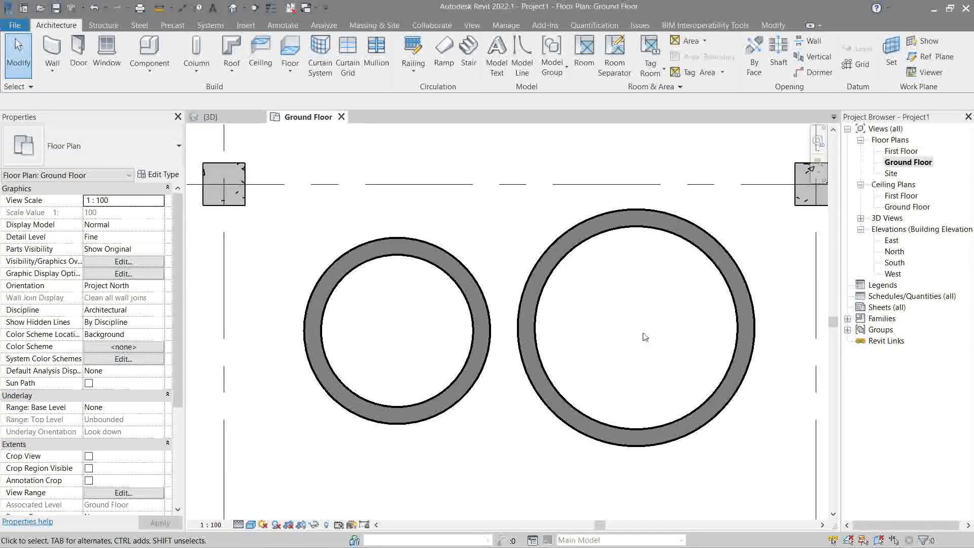
- Select the larger circular wall, then cancel the current operation
click(754, 330)
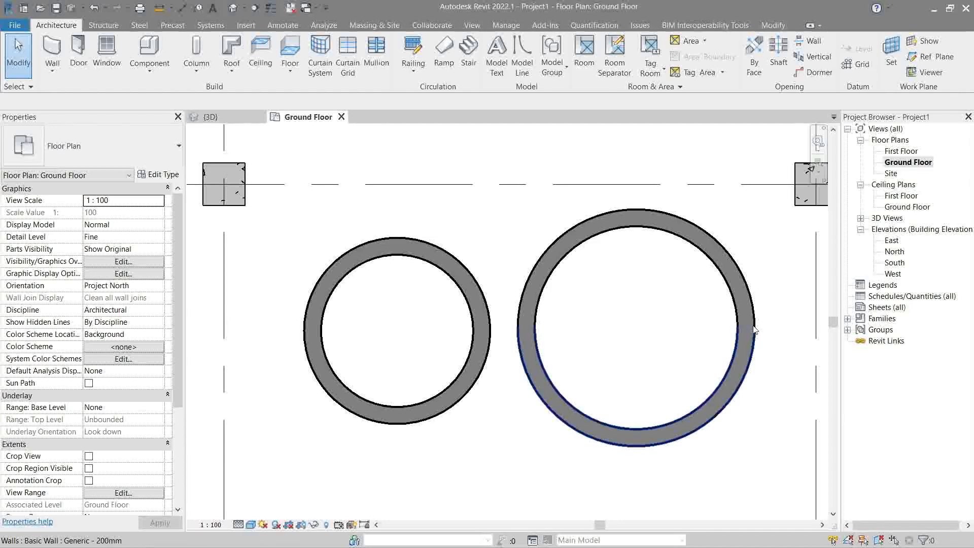
mouse_move(754, 330)
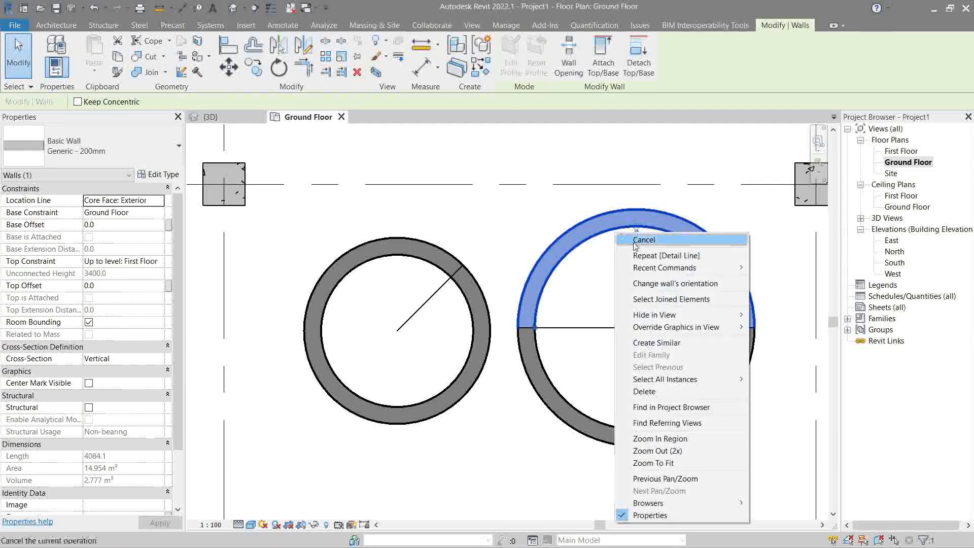
click(643, 239)
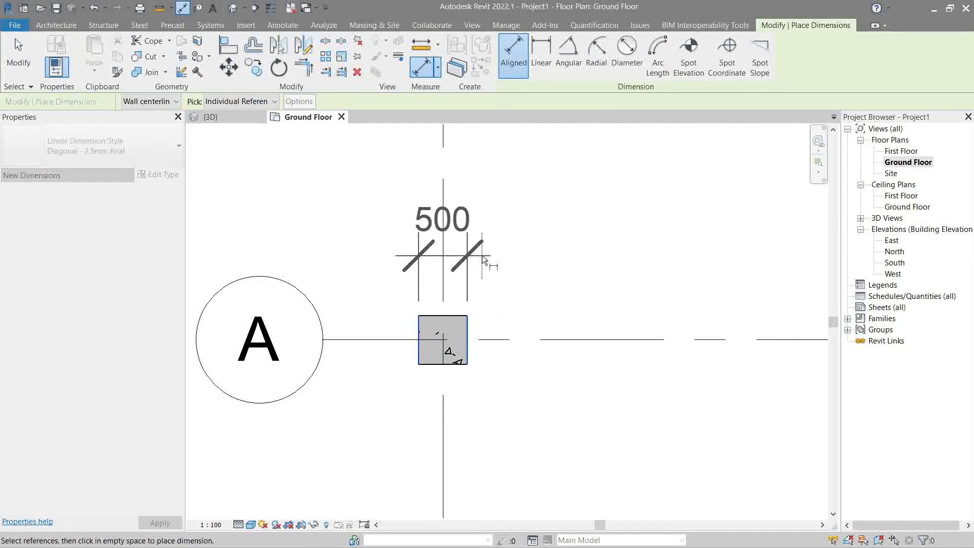
- Place horizontal and vertical 500 aligned dimensions on the grid A column
click(386, 378)
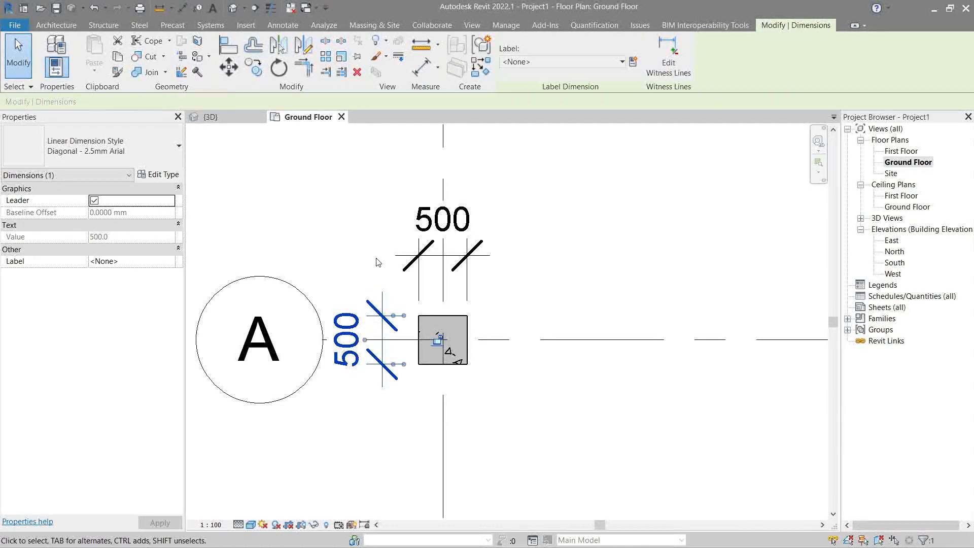
click(442, 218)
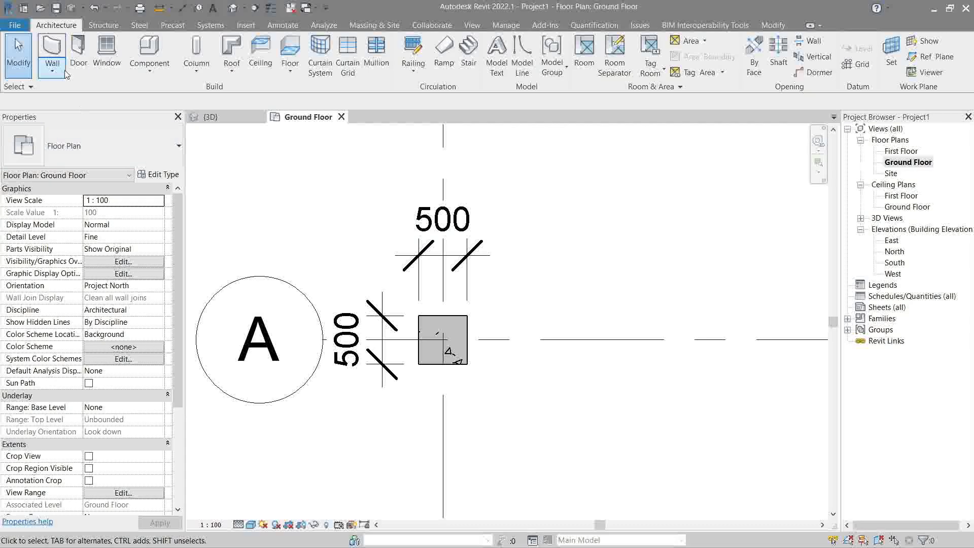
- Start Wall: Architectural and duplicate the Generic - 200mm type in Type Properties
click(51, 51)
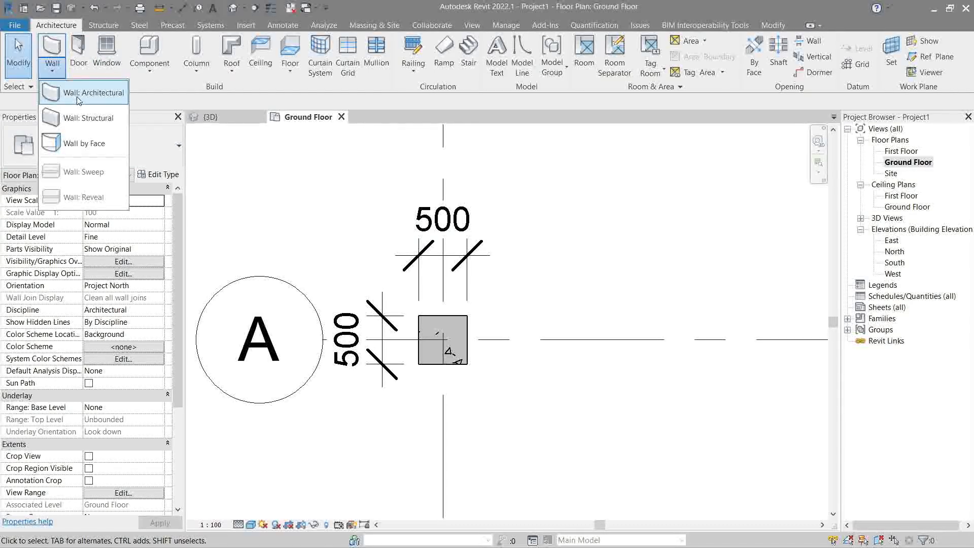
click(93, 92)
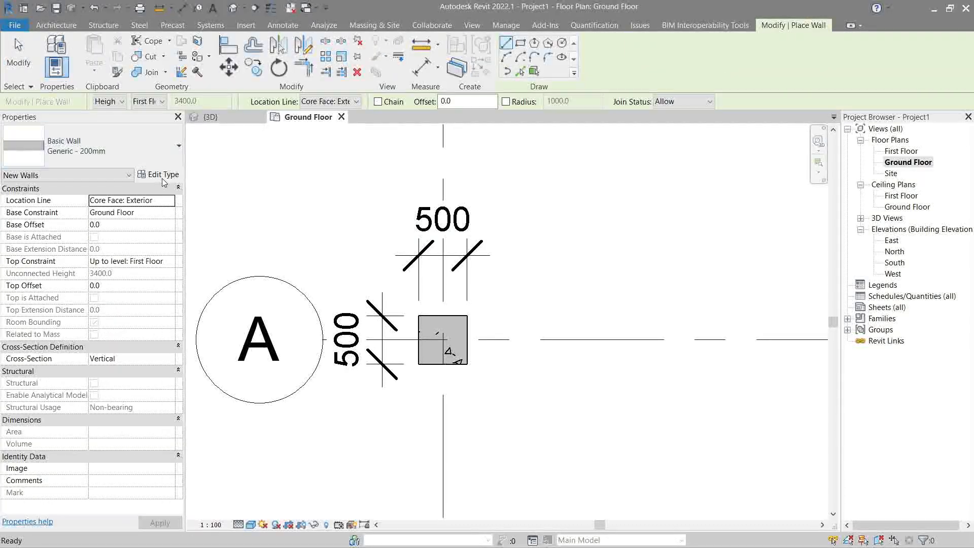
click(159, 175)
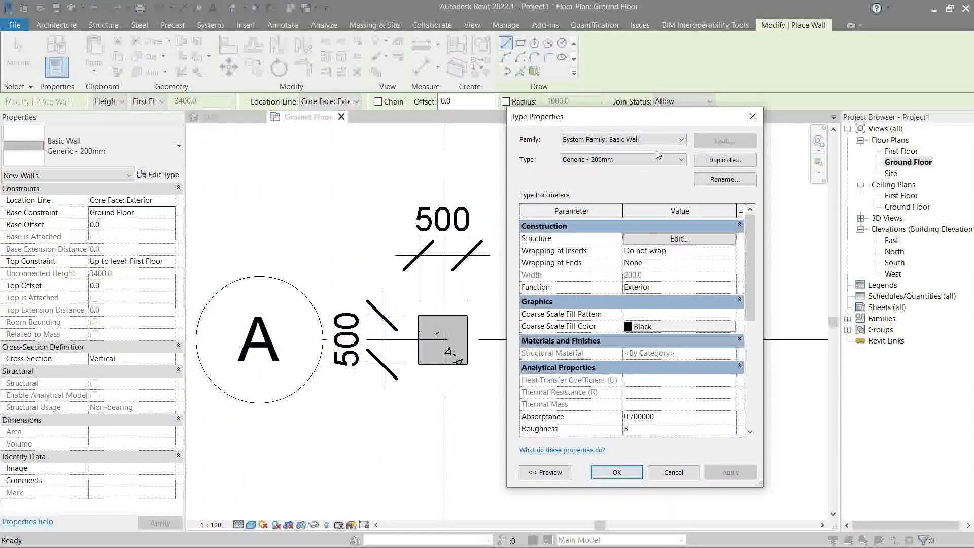
click(681, 160)
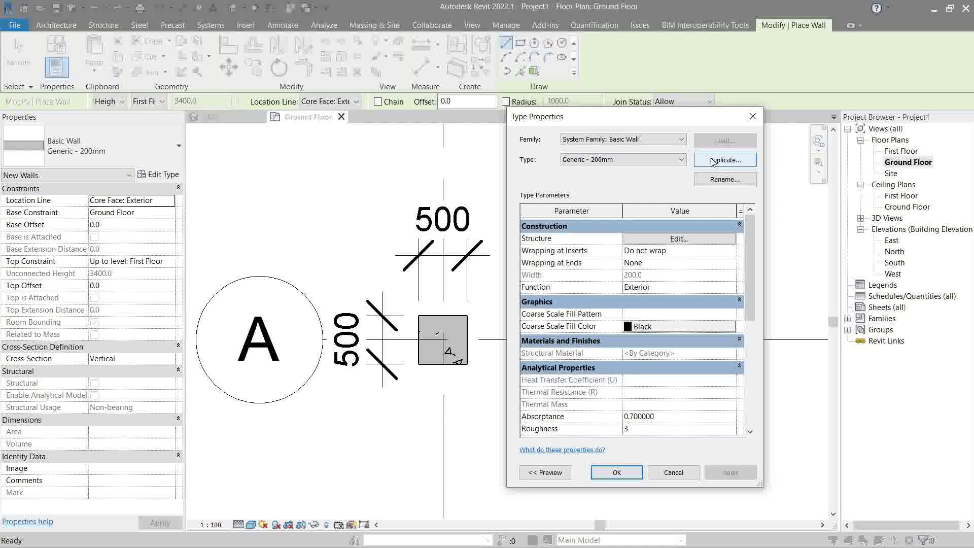
click(724, 159)
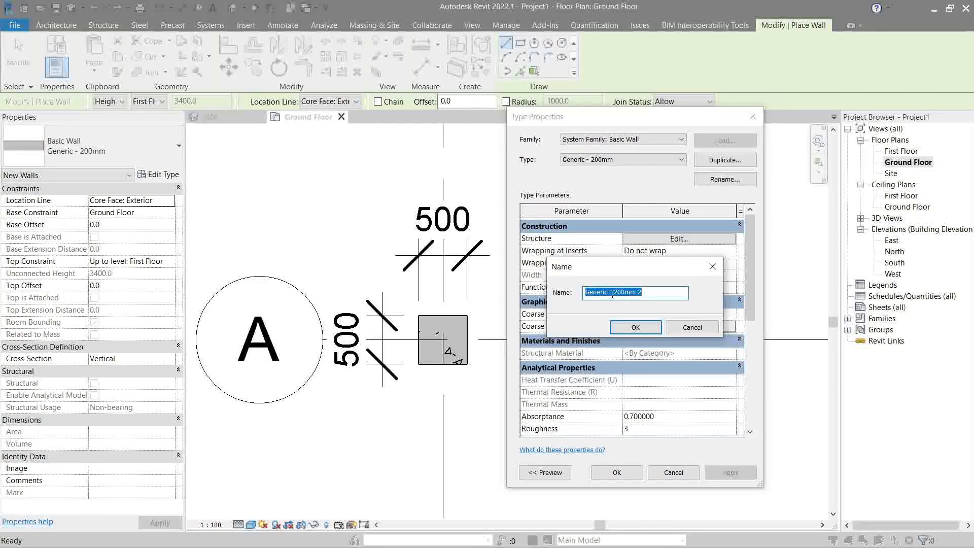
- Name the duplicate Generic - 500mm and confirm it as the current wall type
click(615, 292)
text(5)
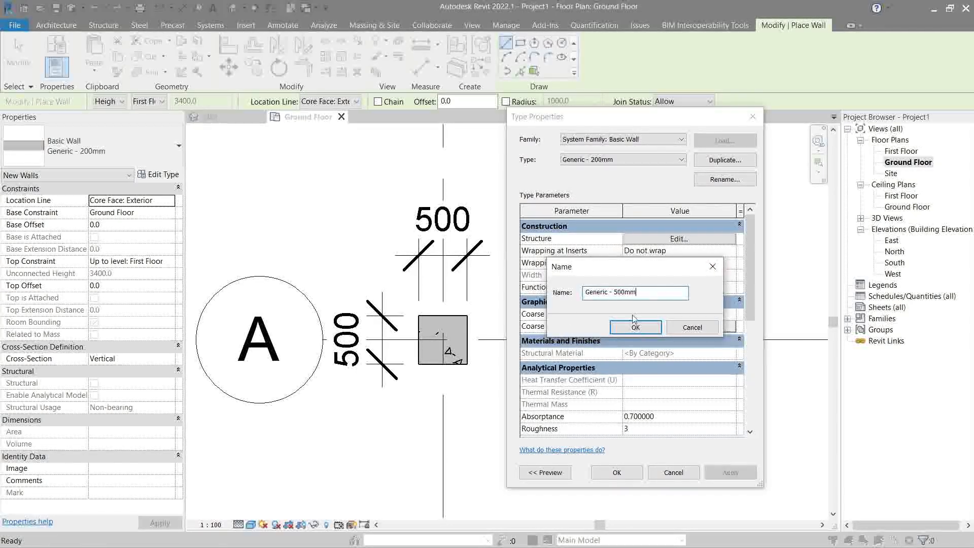
click(635, 327)
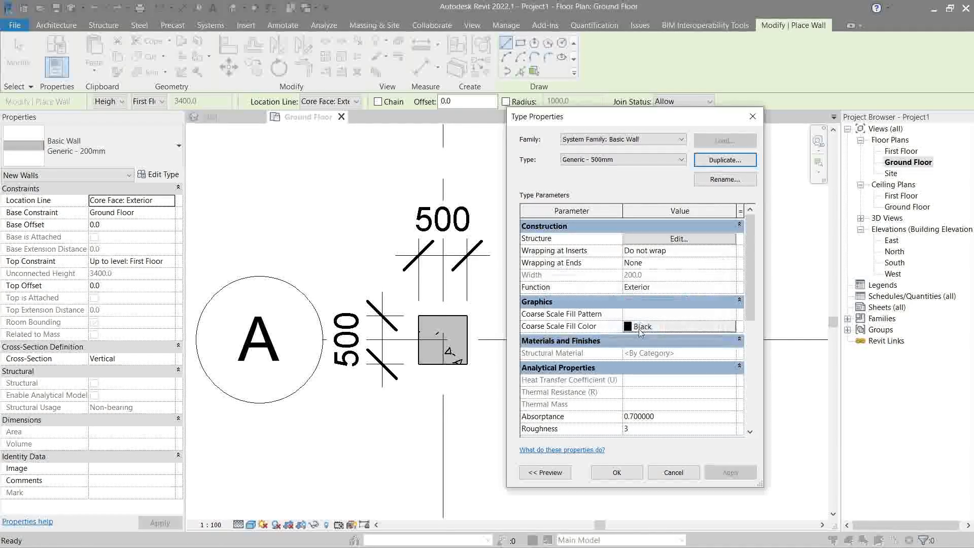
click(683, 159)
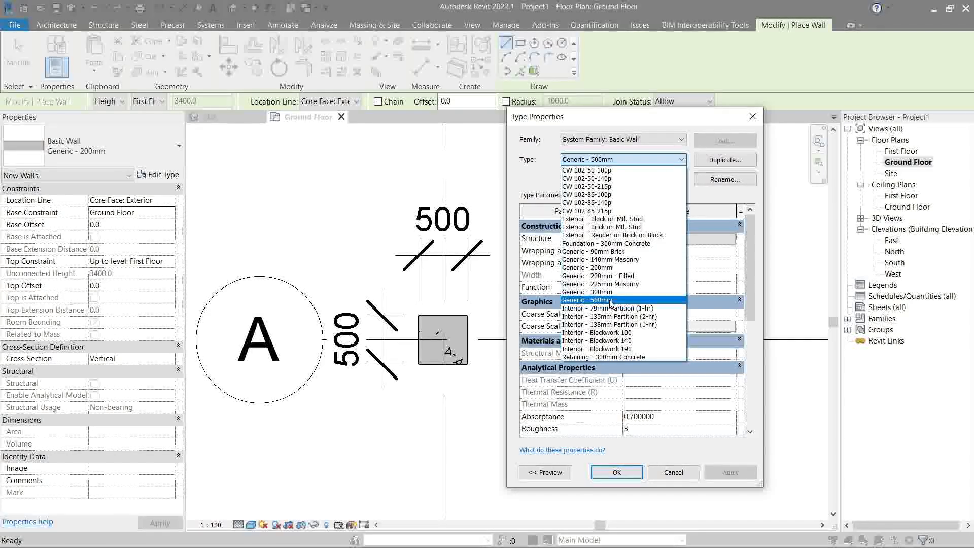
- Assign Brick, Common as the structure layer material of Generic - 500mm via the material search 'bri'
click(583, 300)
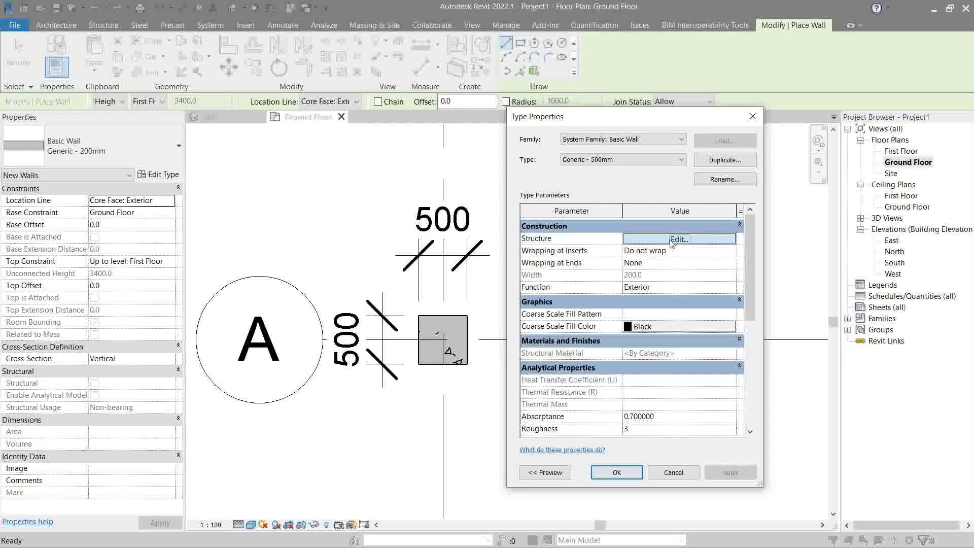
click(679, 240)
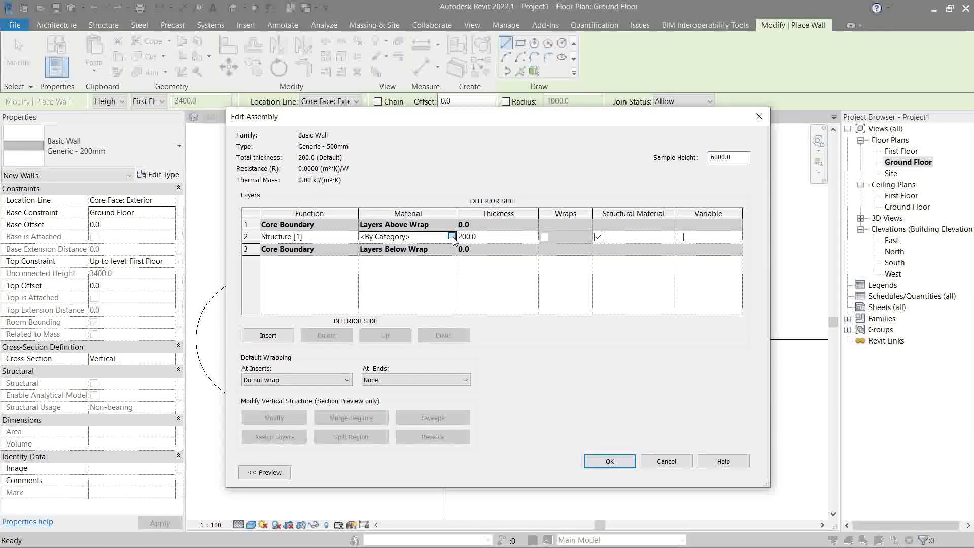
click(450, 236)
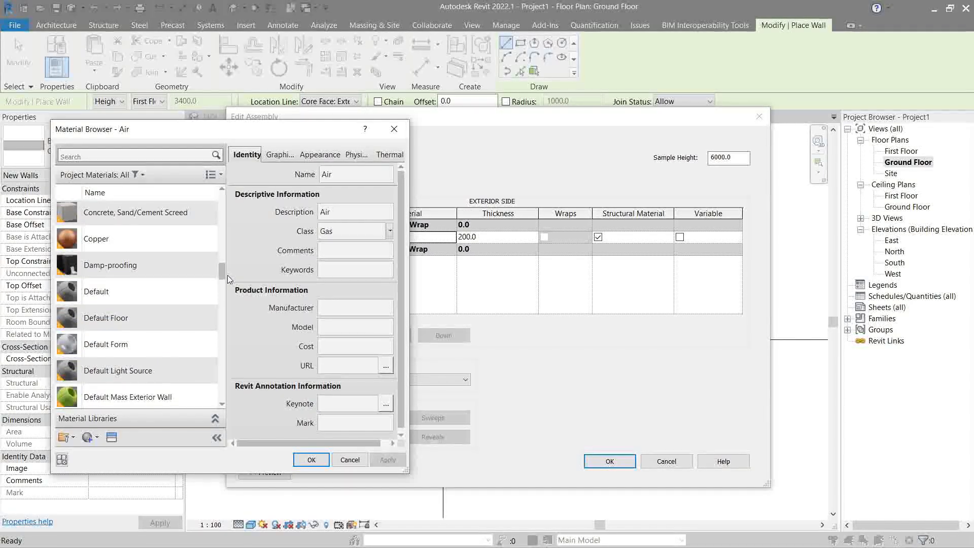
click(137, 155)
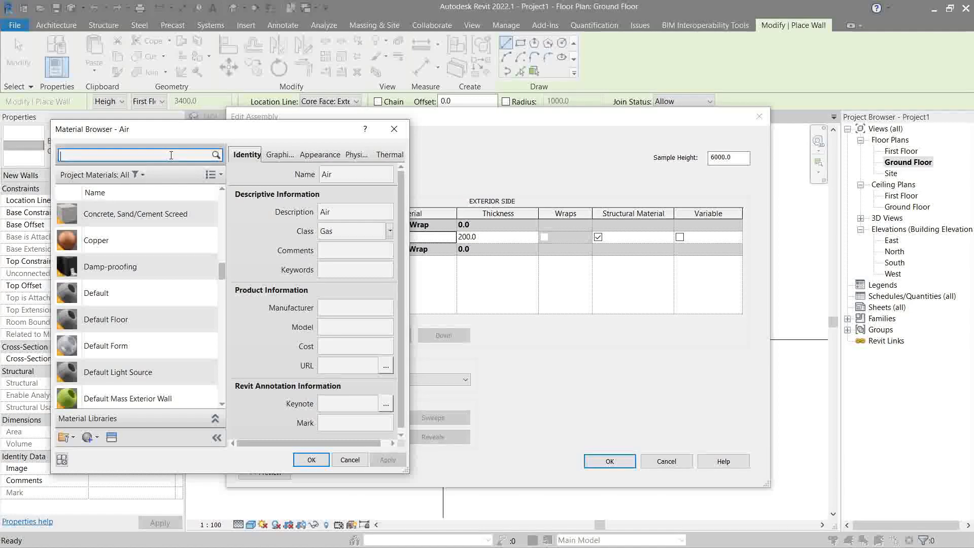
text(bri)
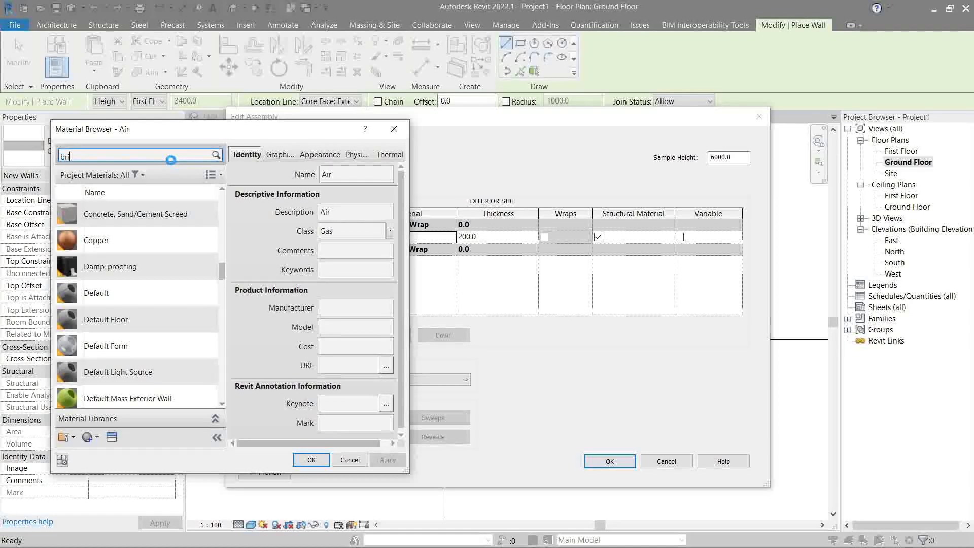
click(108, 230)
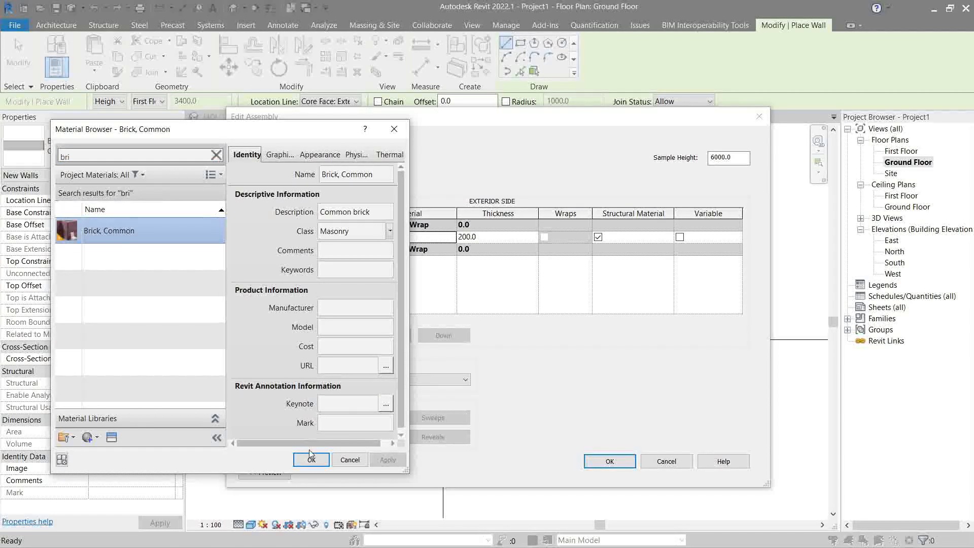
click(310, 460)
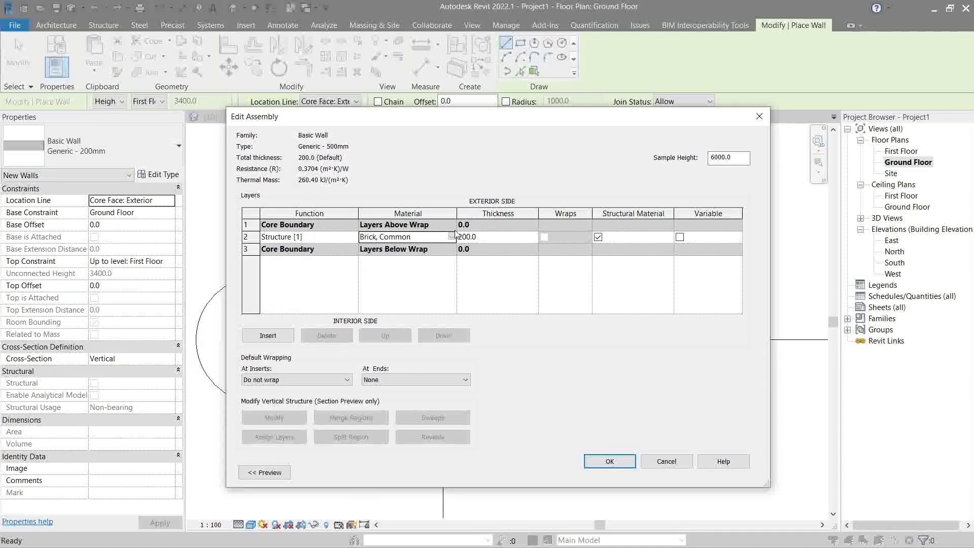
- Set the structure layer thickness to 500 and confirm the wall assembly
click(478, 237)
text(500)
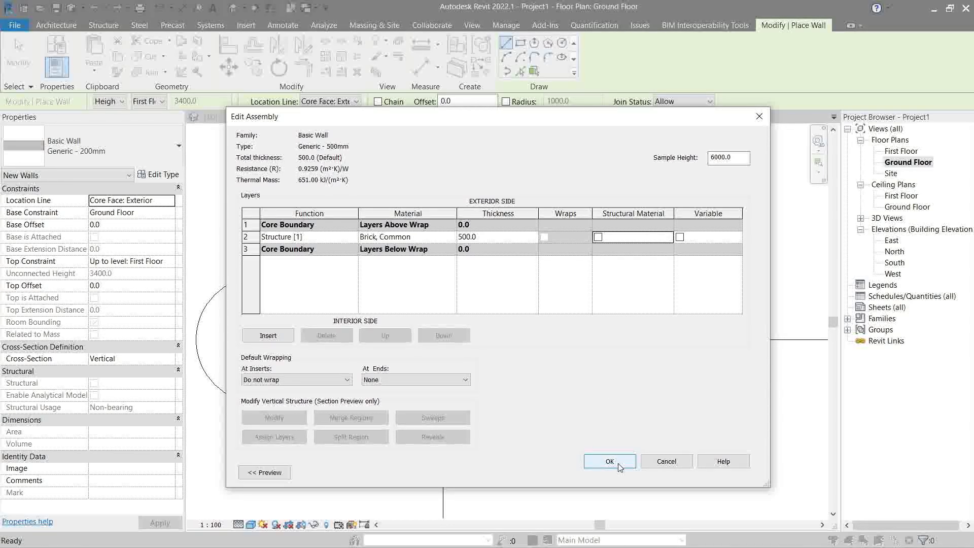
click(609, 460)
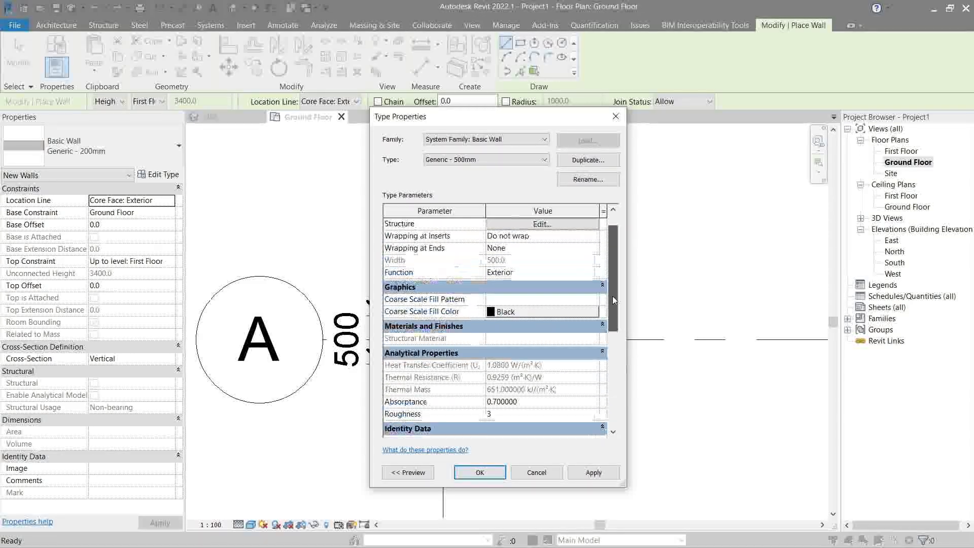
- Clear the stray Keynote text and confirm the Generic - 500mm type properties
scroll(down, 3)
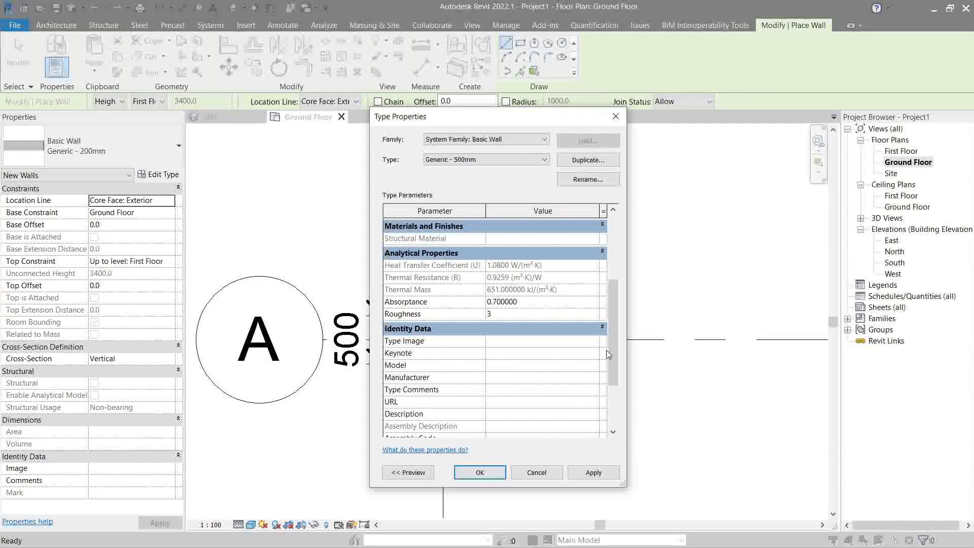
scroll(down, 3)
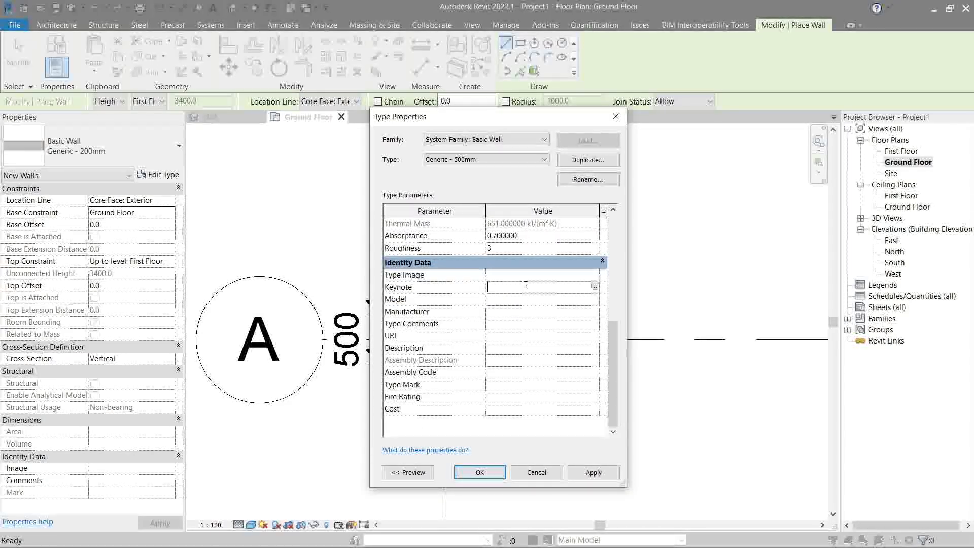
text(adsadsadadsadsa)
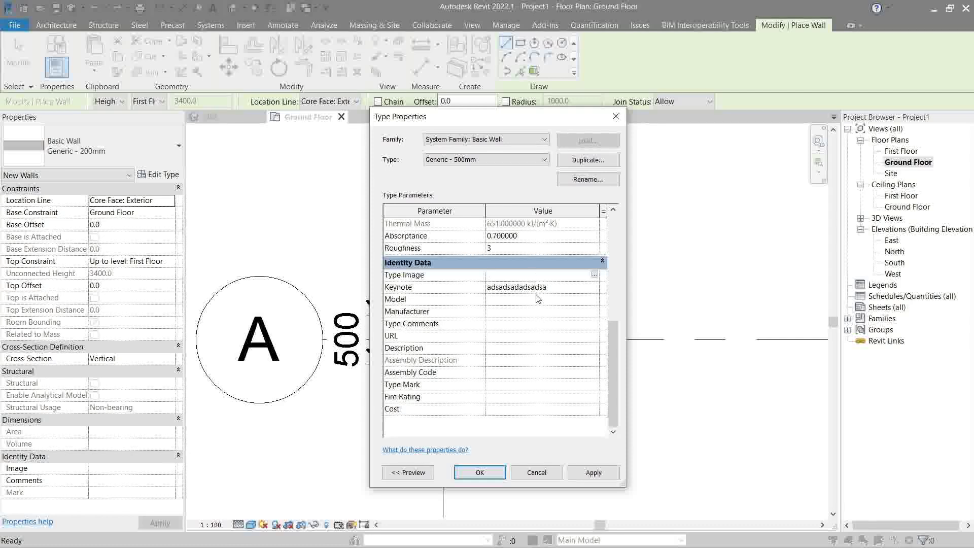
click(537, 322)
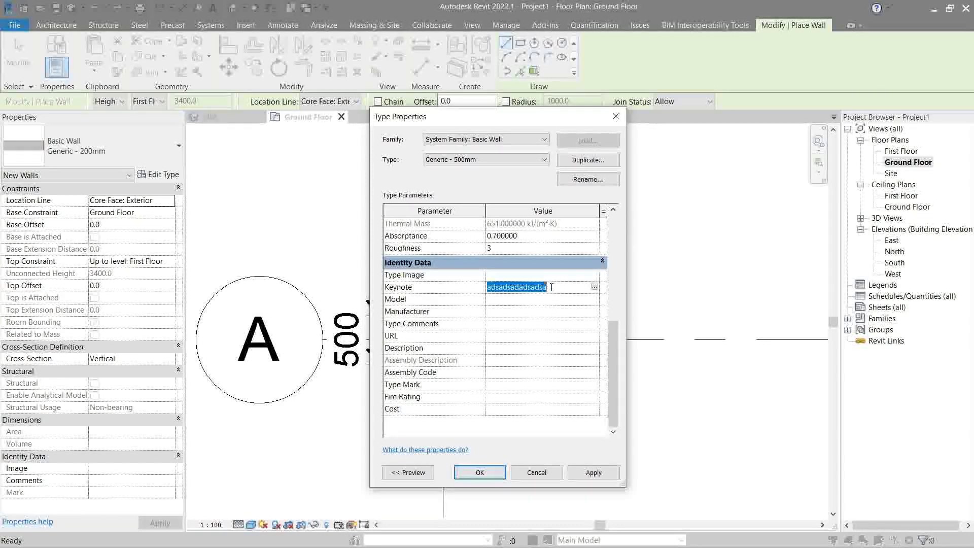
key(Delete)
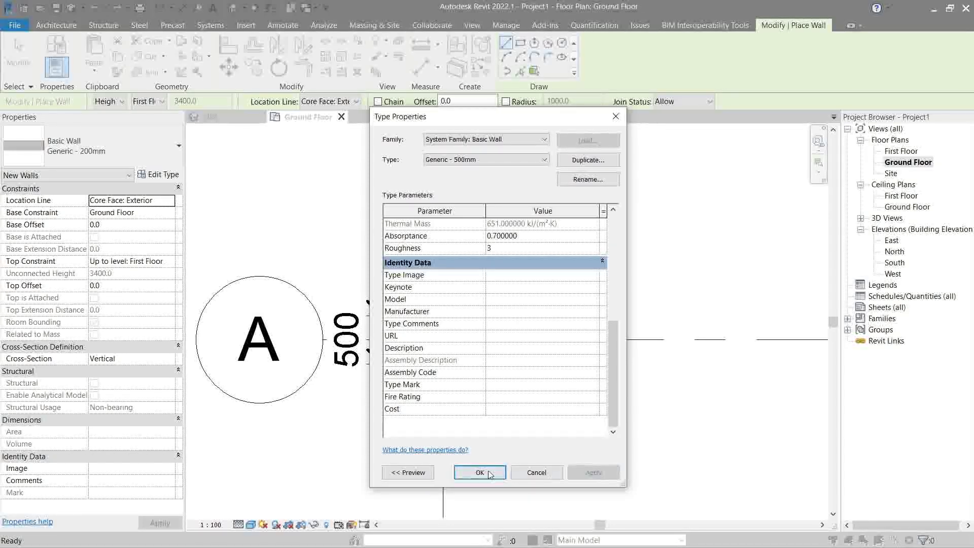
click(478, 472)
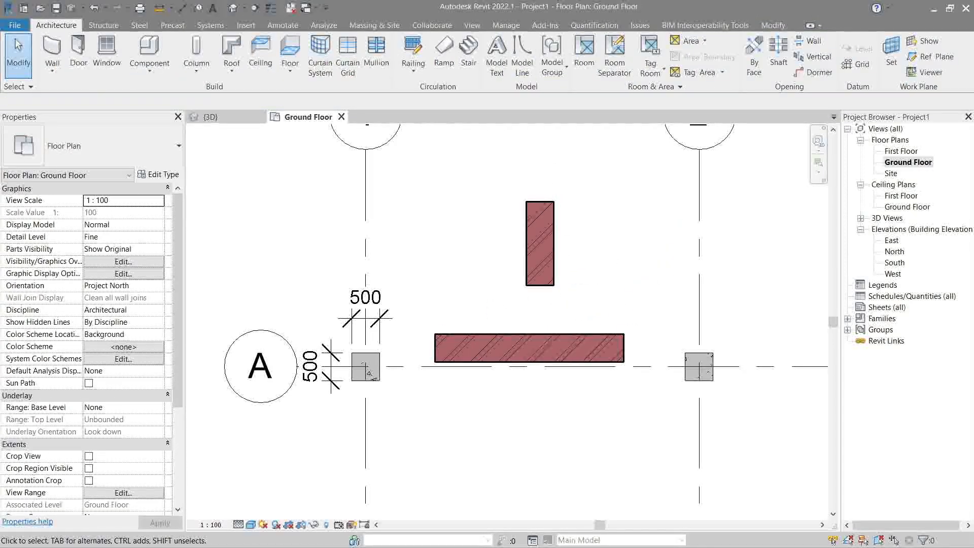
- Select the brick wall along grid A and line its end up with the column face
click(539, 243)
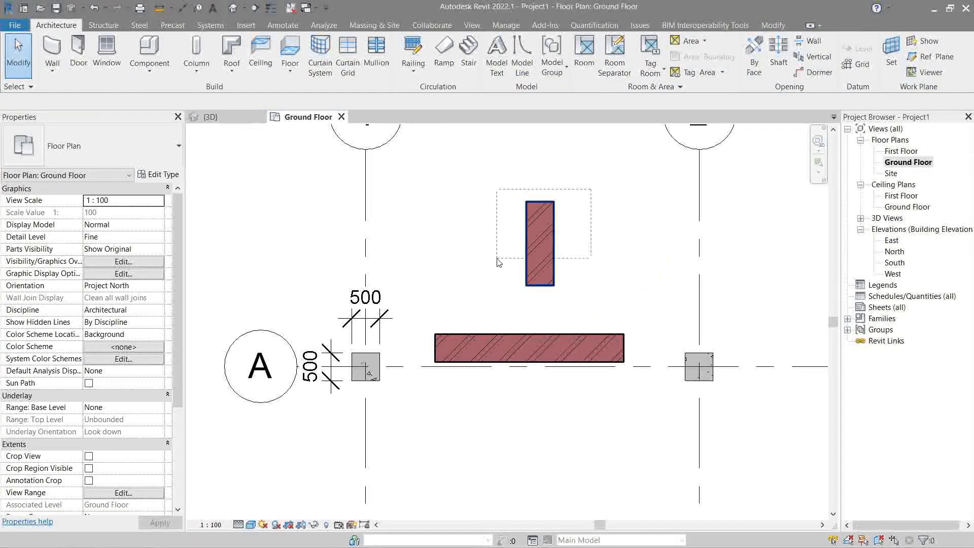
click(527, 348)
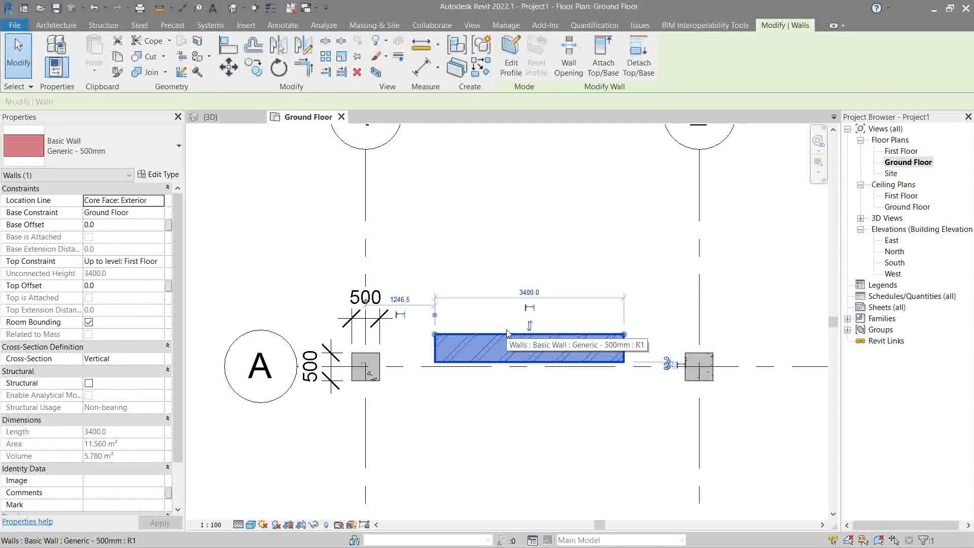
mouse_move(510, 328)
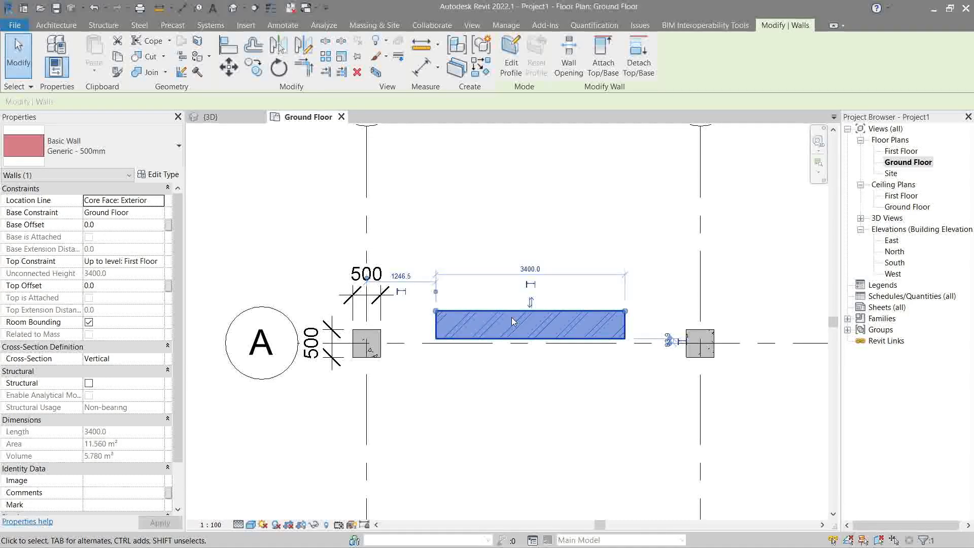
mouse_move(509, 324)
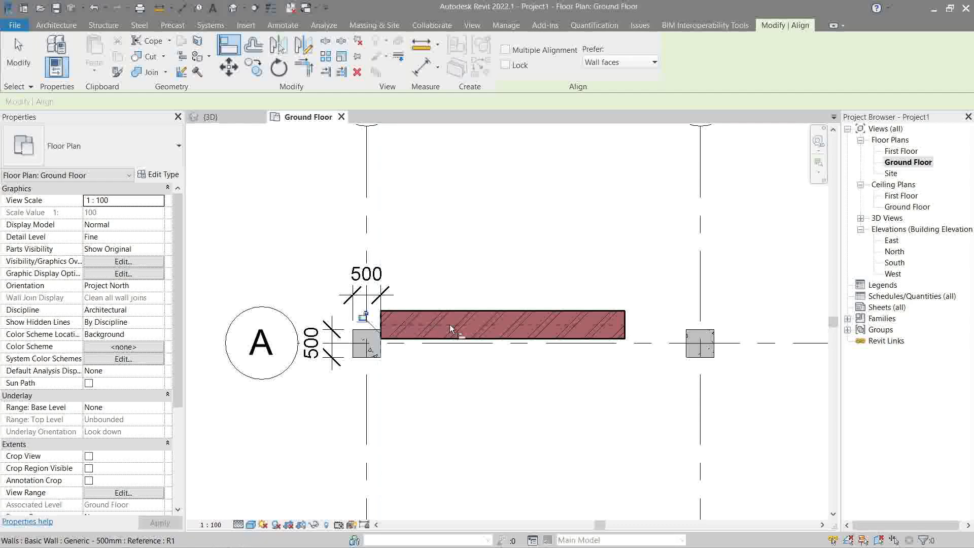
click(699, 343)
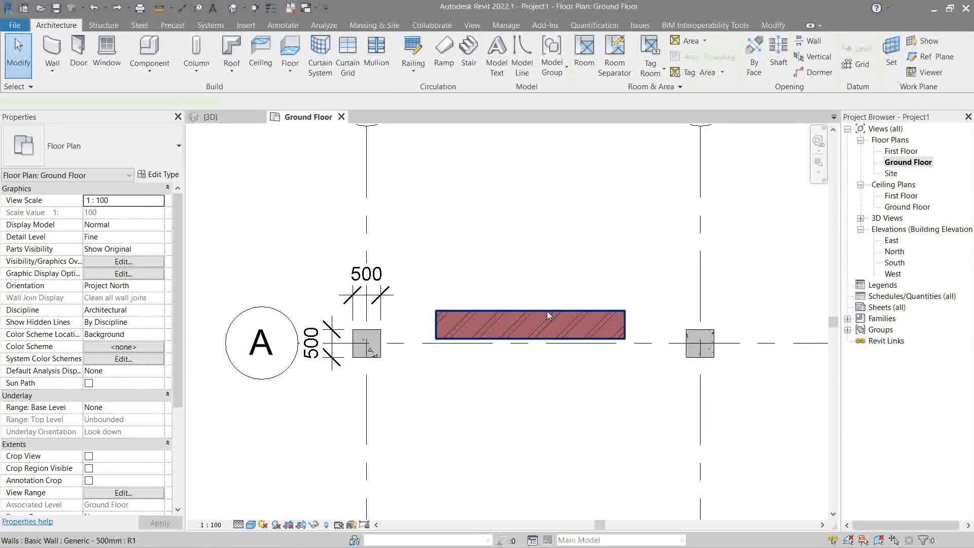
click(528, 322)
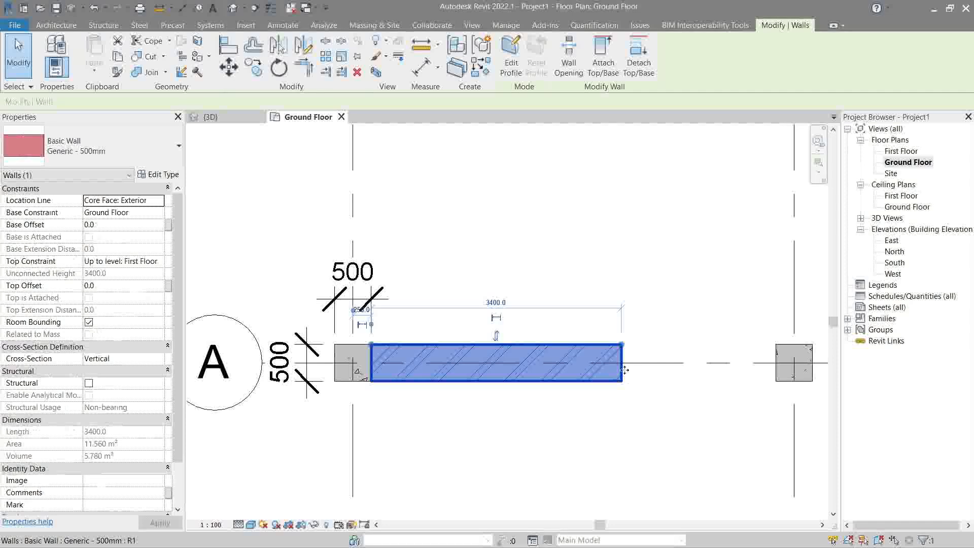
- Stretch the wall end toward the right column, pull it back, and choose Drag End on it
drag(621, 369, 775, 345)
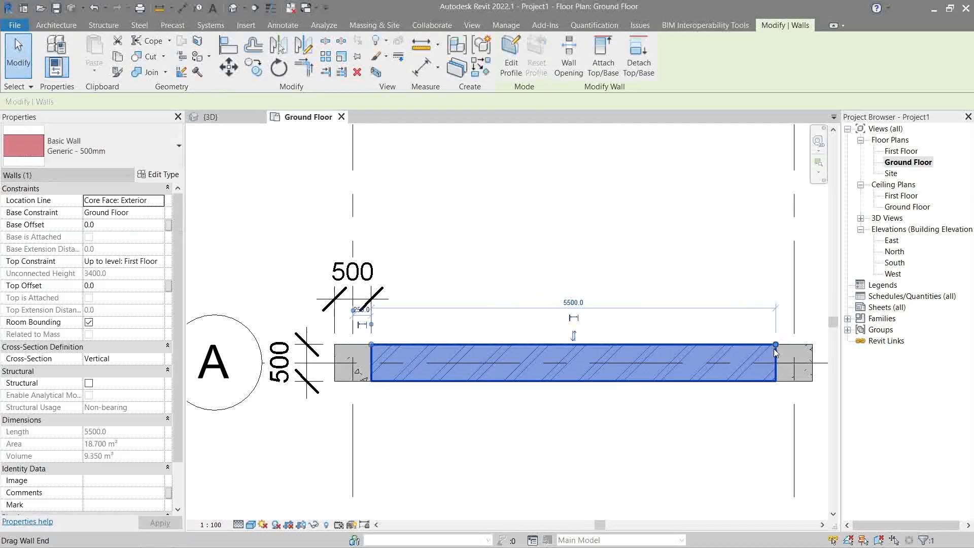
drag(775, 345, 614, 345)
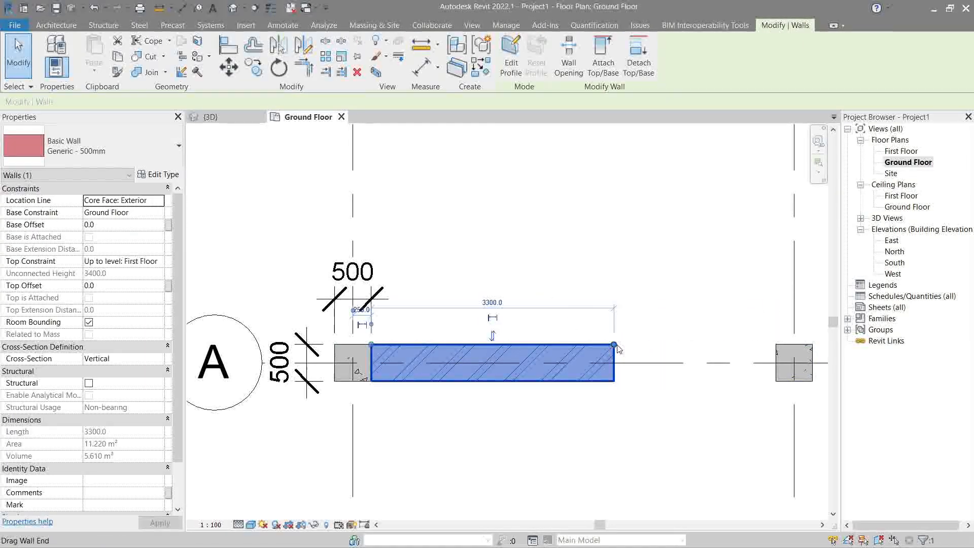
right_click(618, 348)
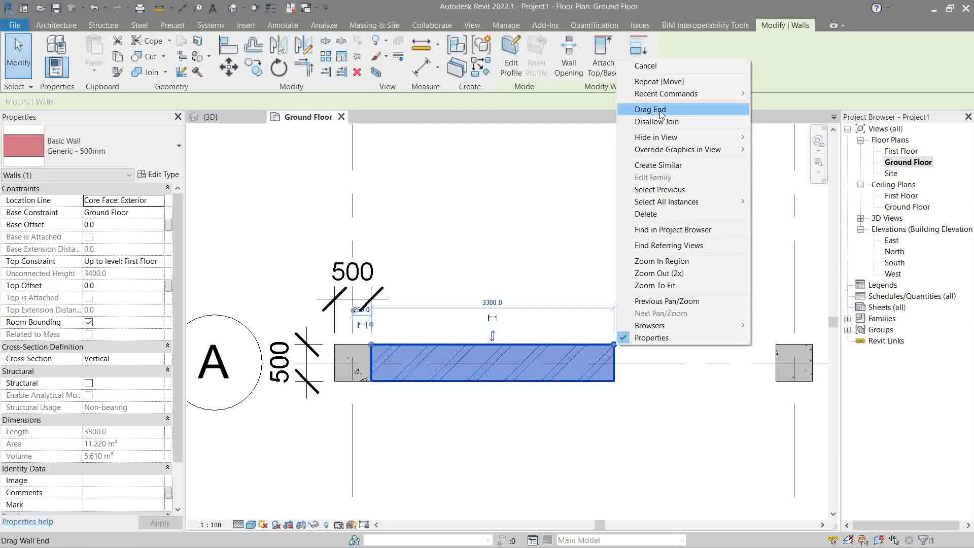
click(650, 109)
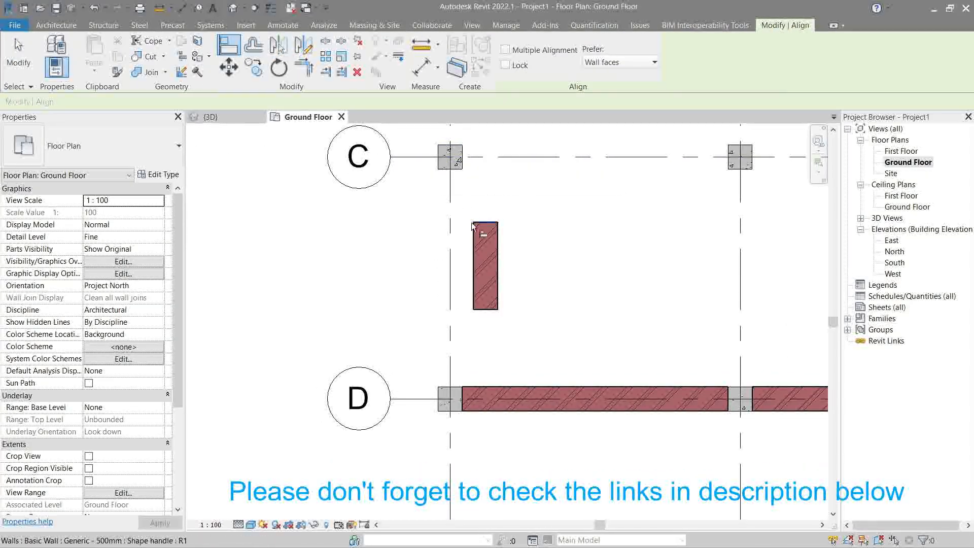
- Align the short vertical wall with the column so it extends to meet the grid D wall
click(485, 263)
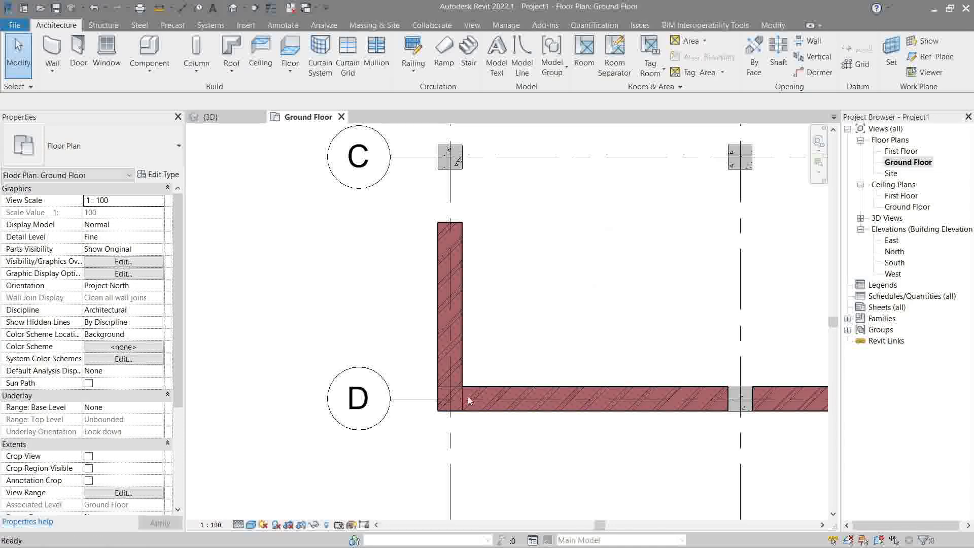
- End the vertical wall 300 above the grid D corner column and disallow its join with the grid D wall
click(450, 400)
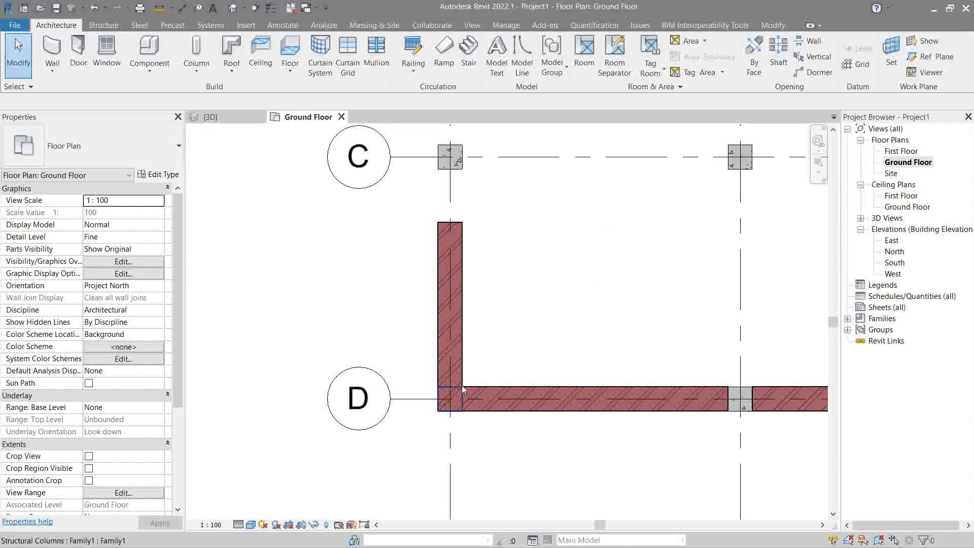
mouse_move(463, 389)
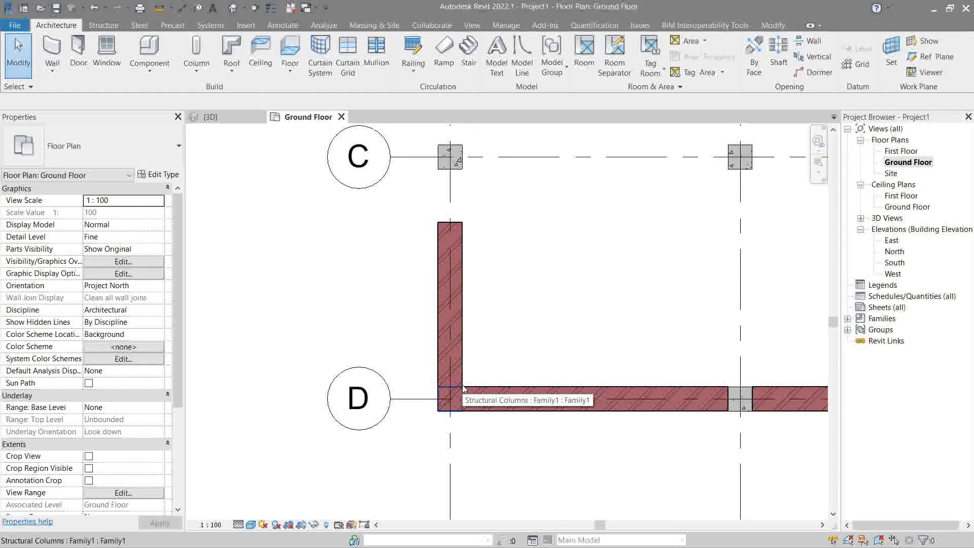
click(448, 400)
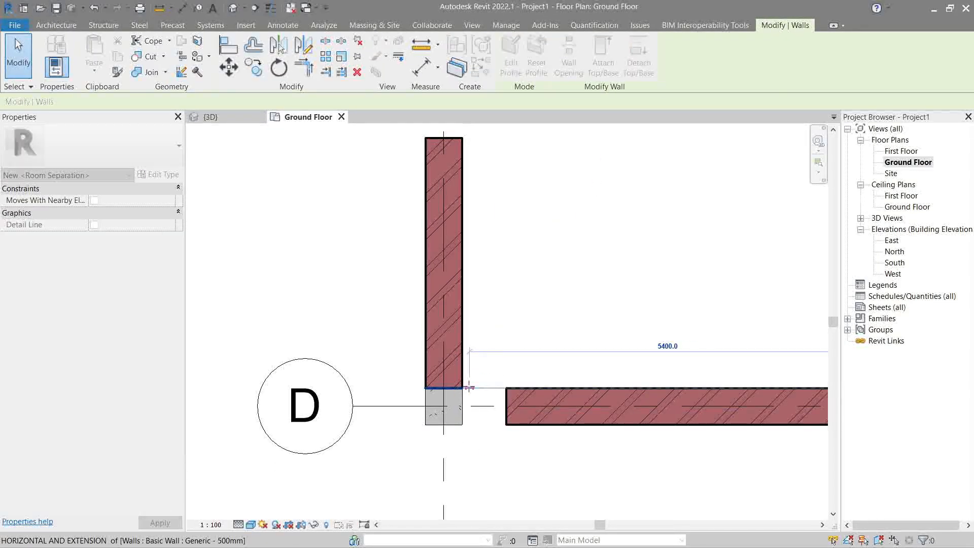
click(621, 405)
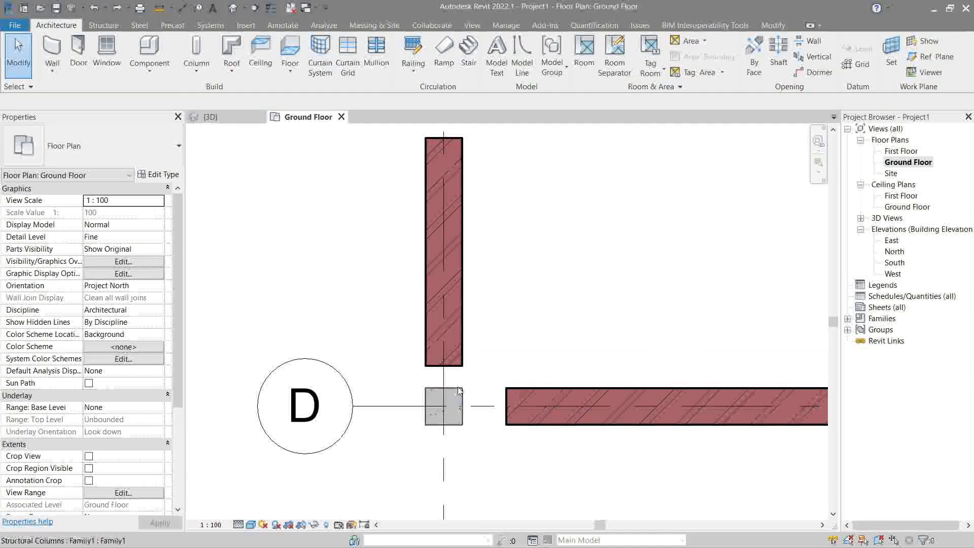
click(443, 248)
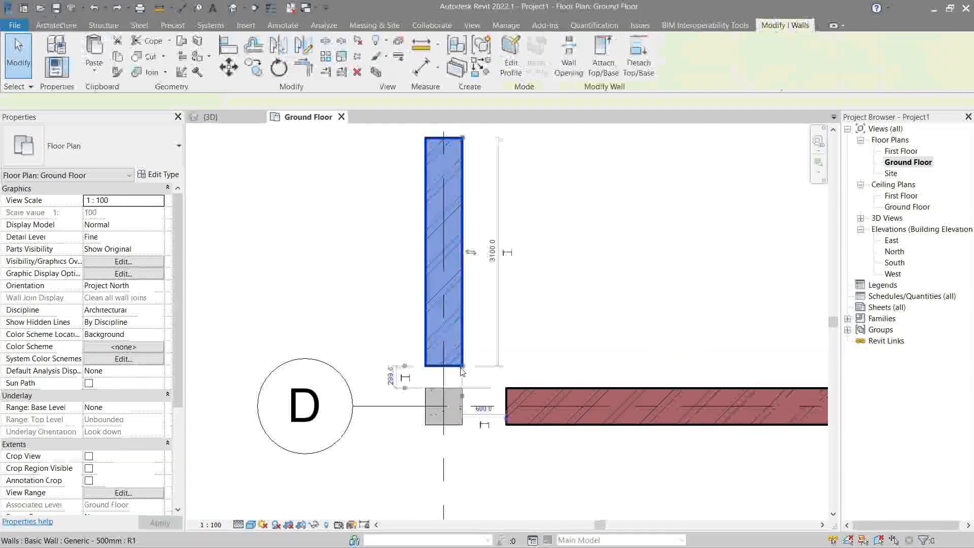
click(444, 255)
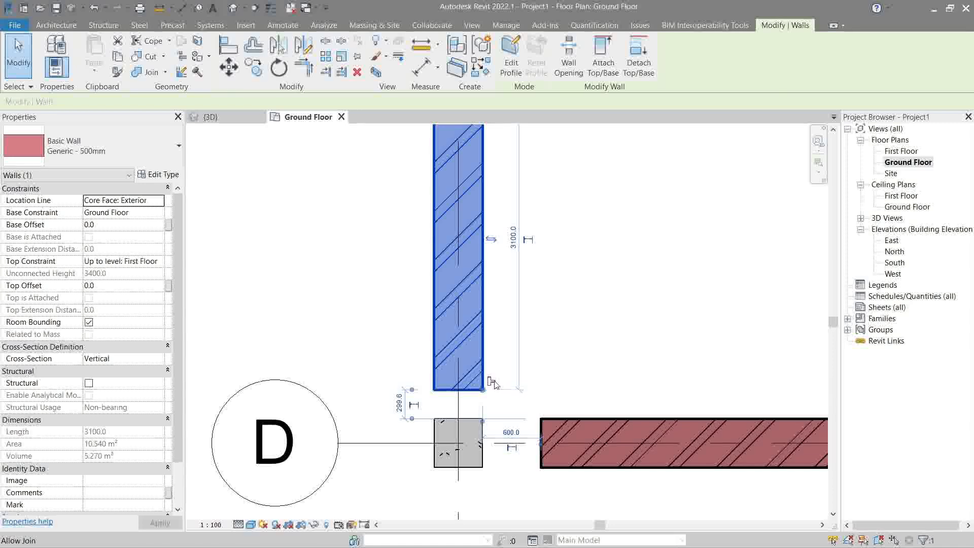
mouse_move(491, 380)
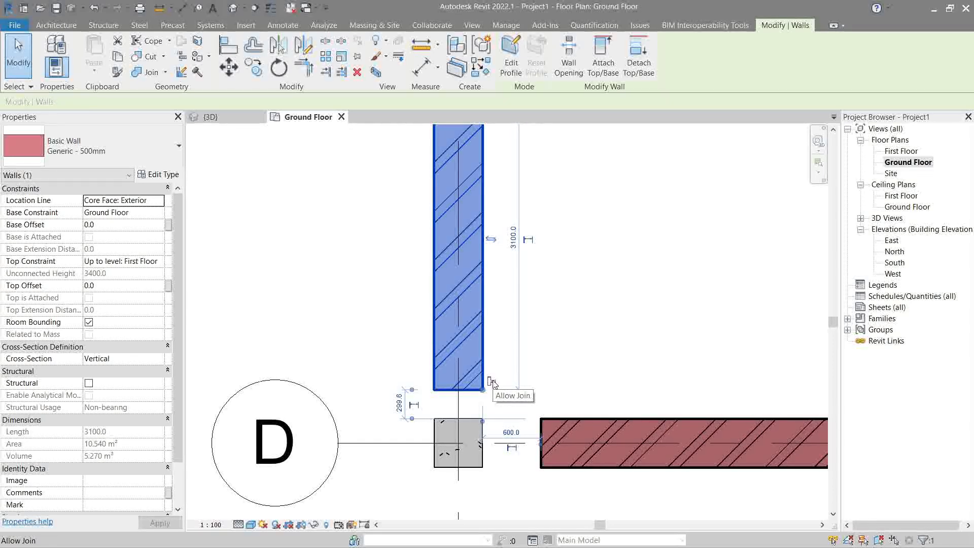
mouse_move(545, 394)
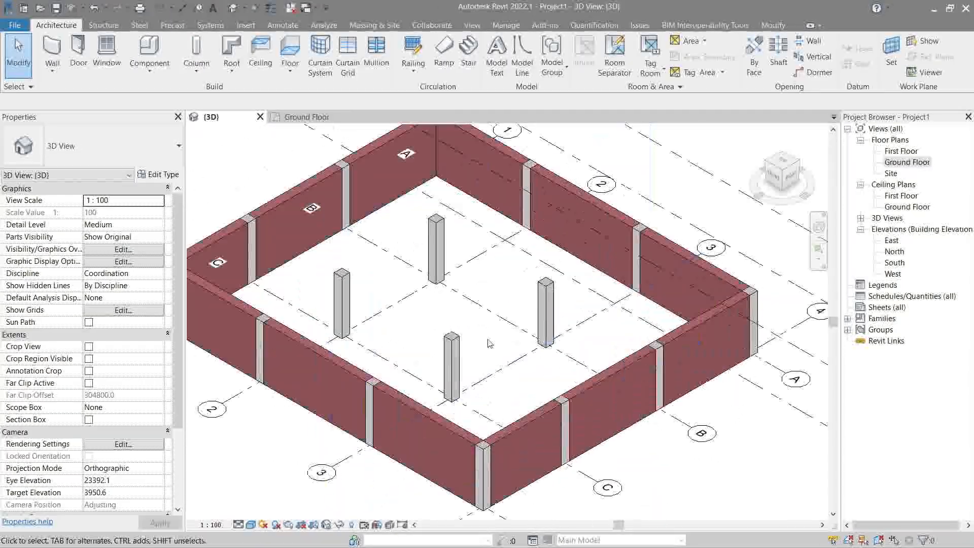
- Orbit the 3D model to view the brick walls around the grid perimeter
drag(491, 342, 527, 311)
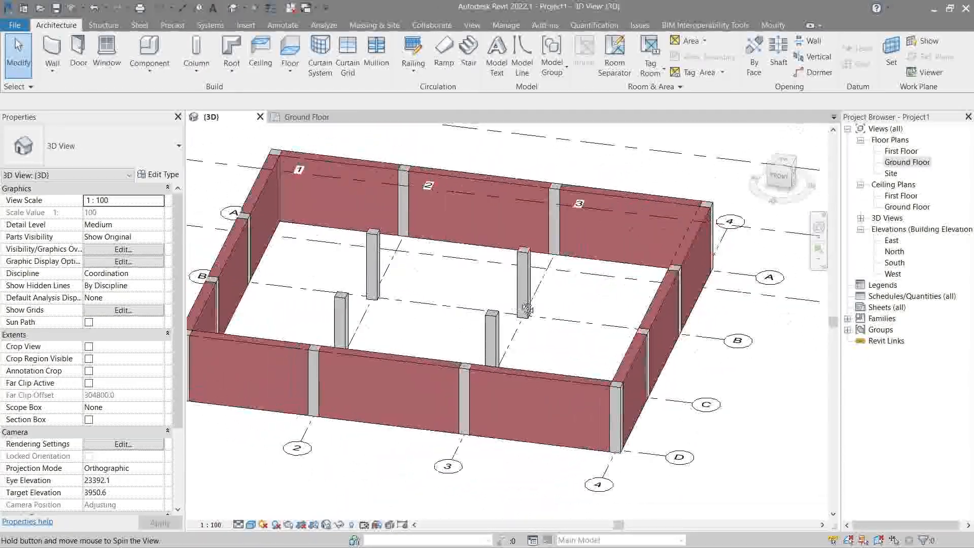
drag(525, 310, 655, 255)
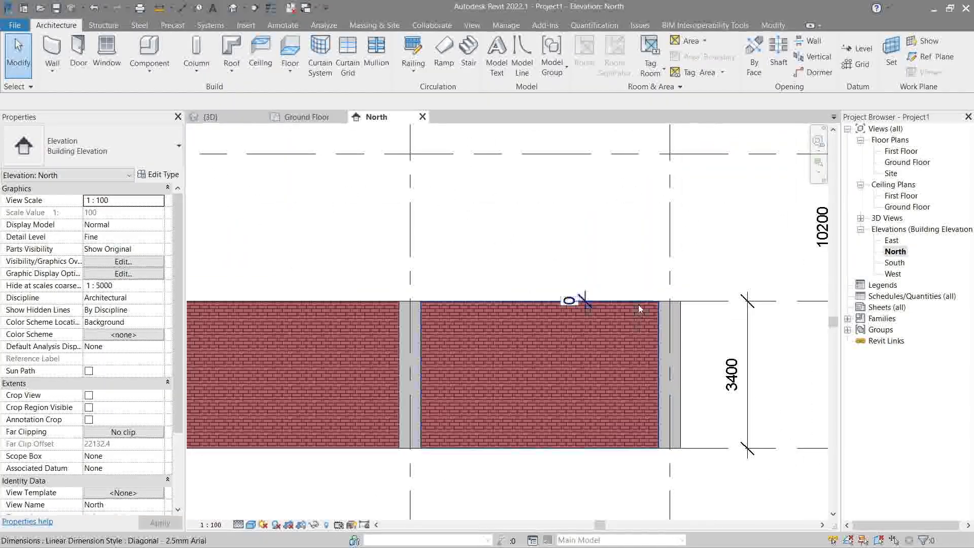
- Select the brick wall in the North elevation and make it 8000 tall, unconnected
click(535, 373)
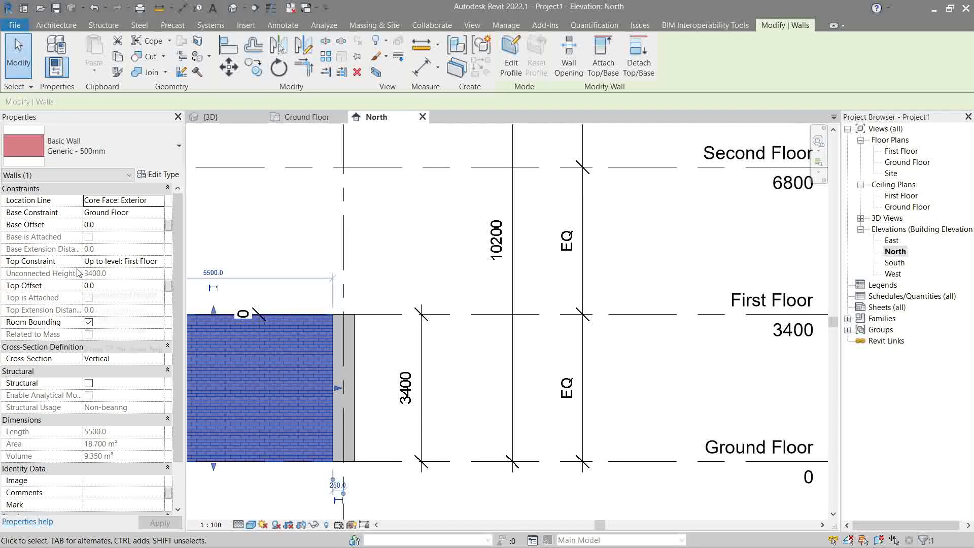
mouse_move(80, 273)
text(8000)
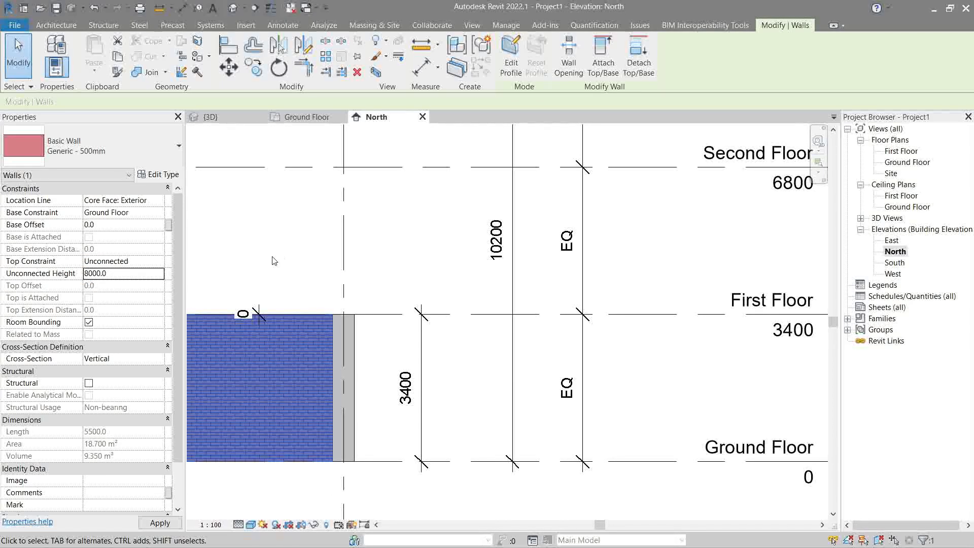
click(514, 53)
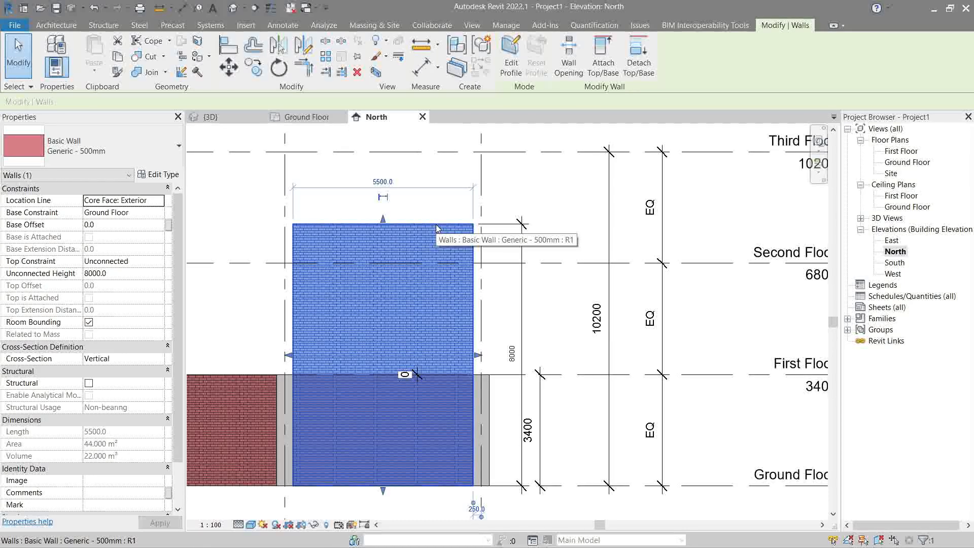
- Restore the wall's Top Constraint to Up to level: First Floor at 3400 and deselect it
click(158, 260)
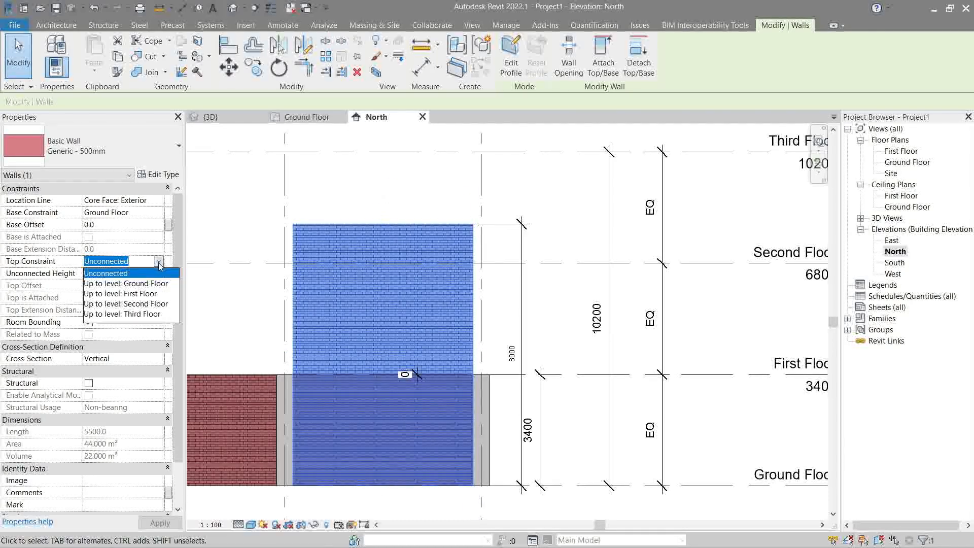
click(123, 294)
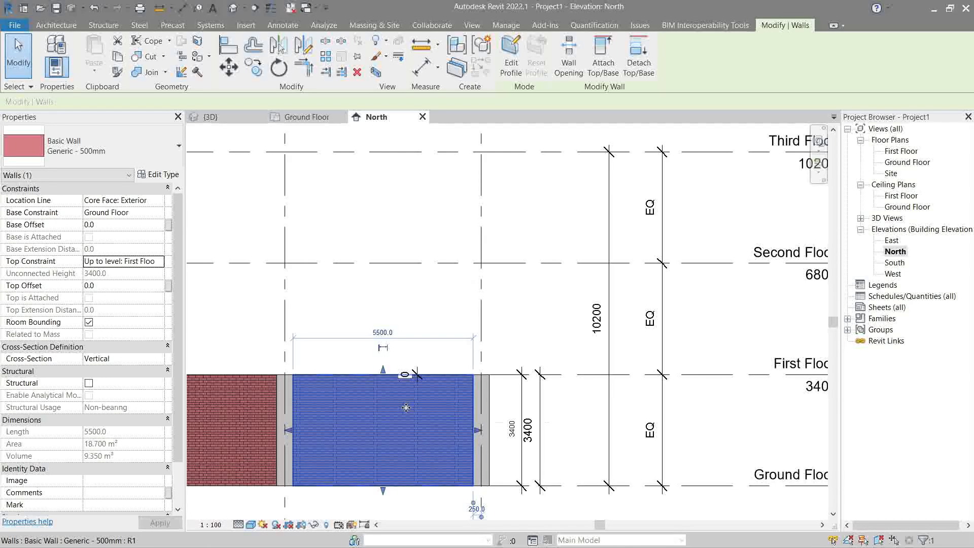
click(508, 427)
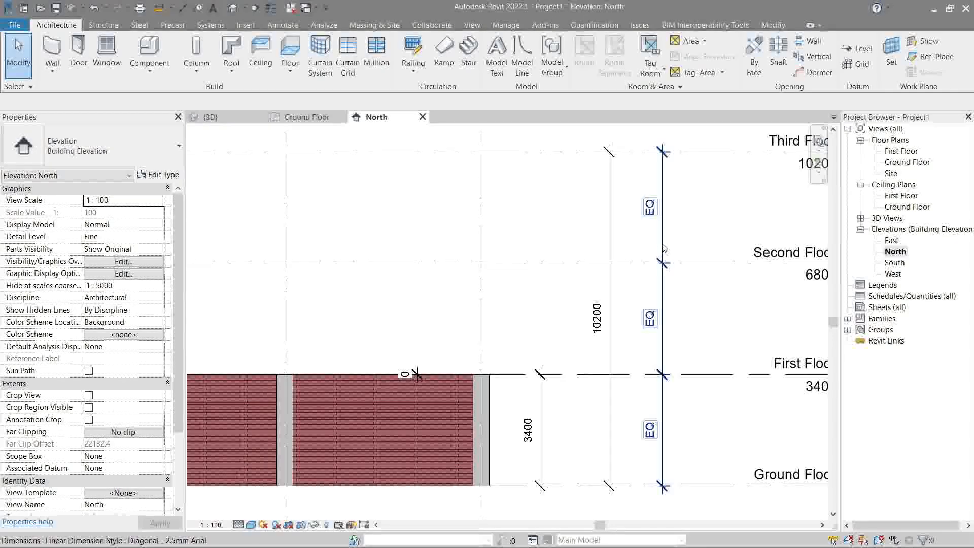
mouse_move(663, 248)
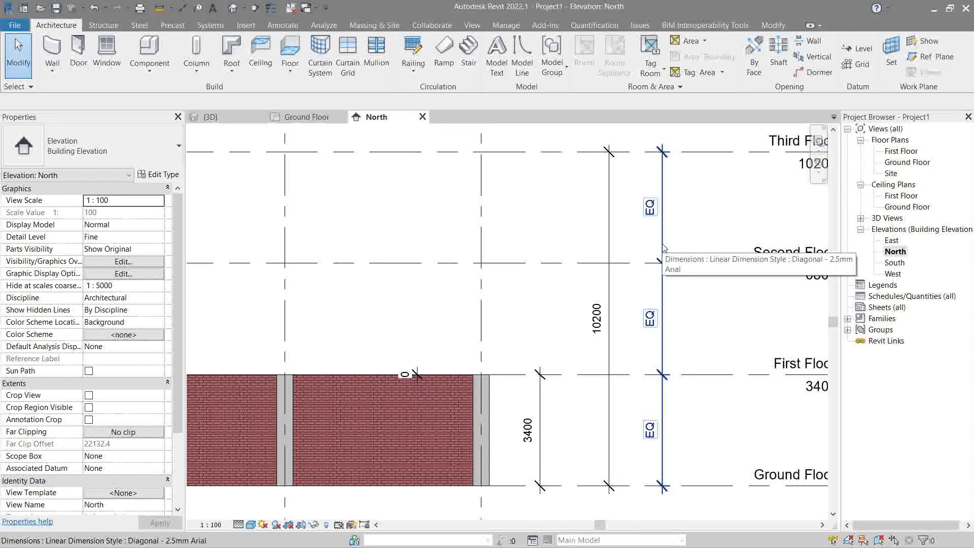